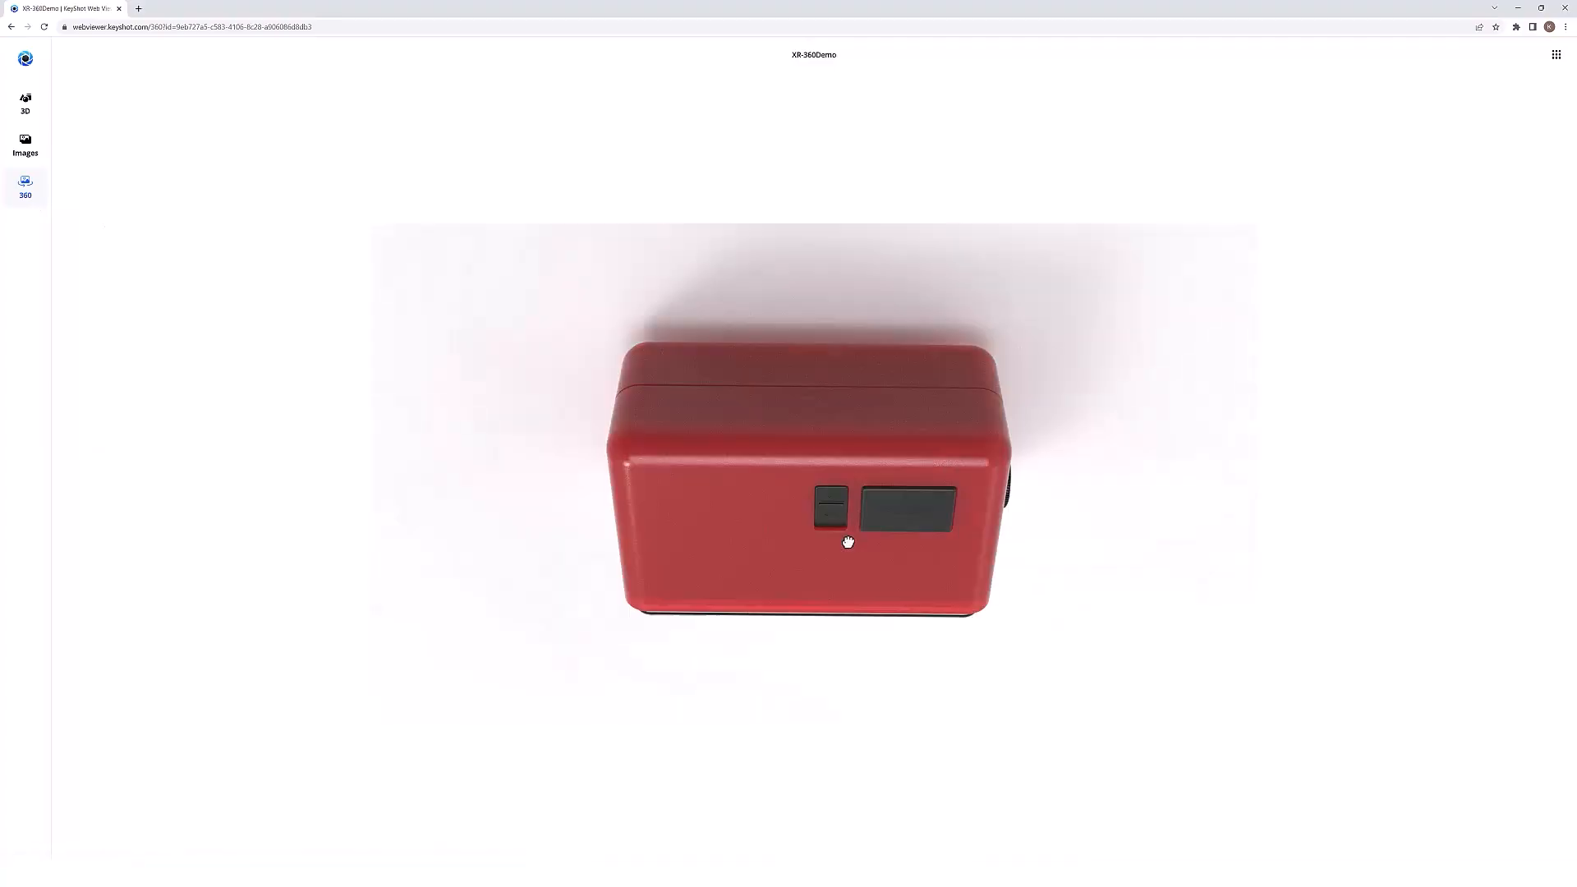
Tumble the red XR-360Demo clock at several angles, then spin the UnderArmour shoe 360.
{"action": "left_click_drag", "start_coordinate": [848, 542], "coordinate": [496, 574]}
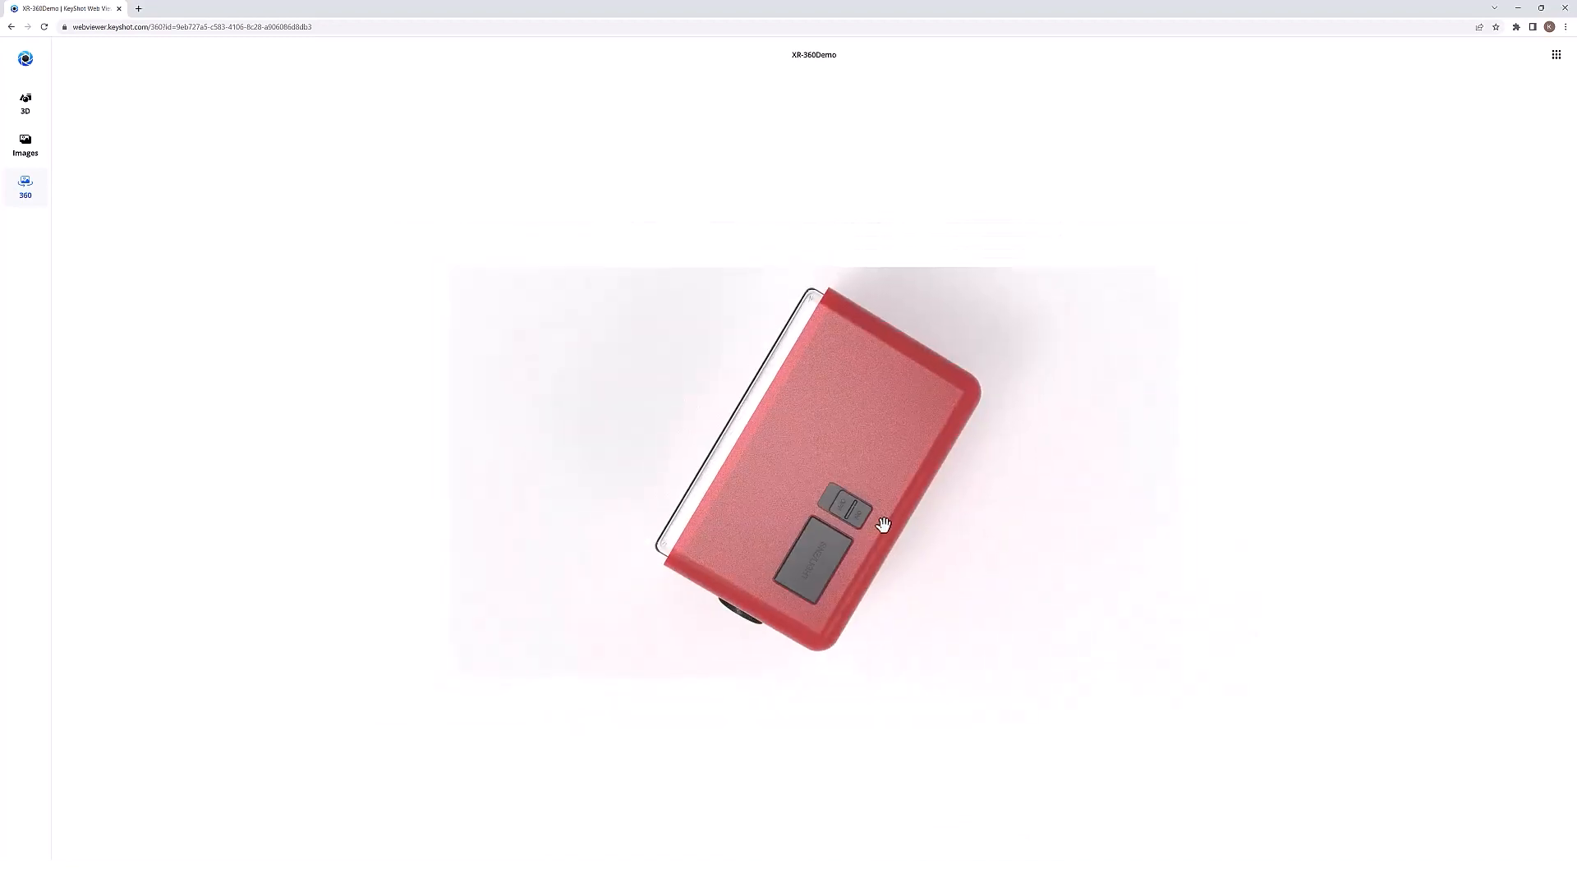
{"action": "left_click_drag", "start_coordinate": [883, 523], "coordinate": [849, 579]}
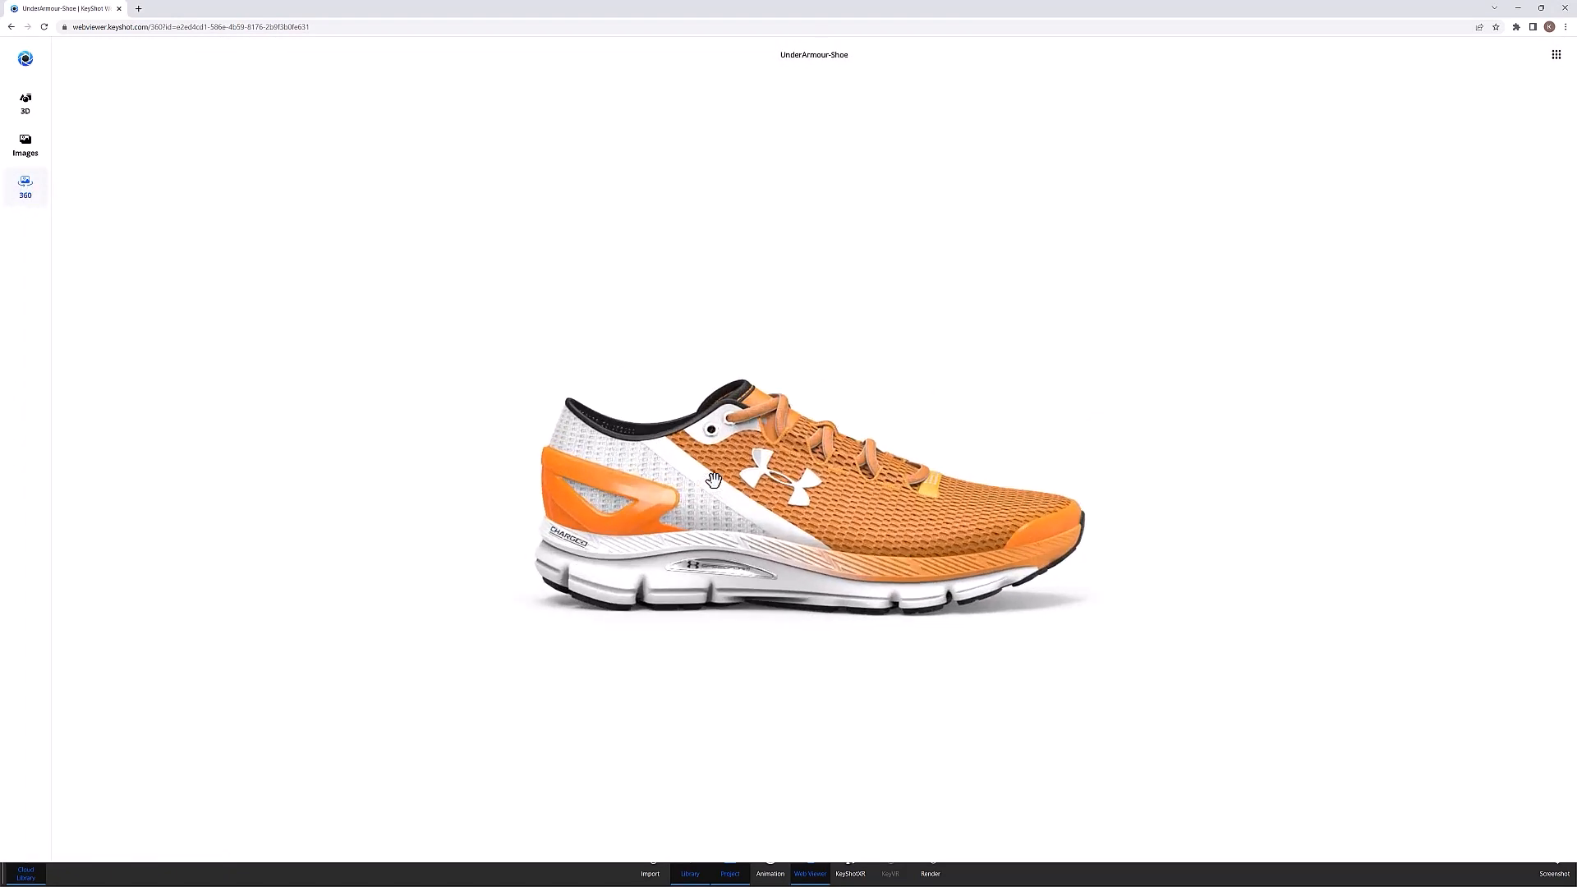
{"action": "left_click_drag", "start_coordinate": [714, 480], "coordinate": [781, 564]}
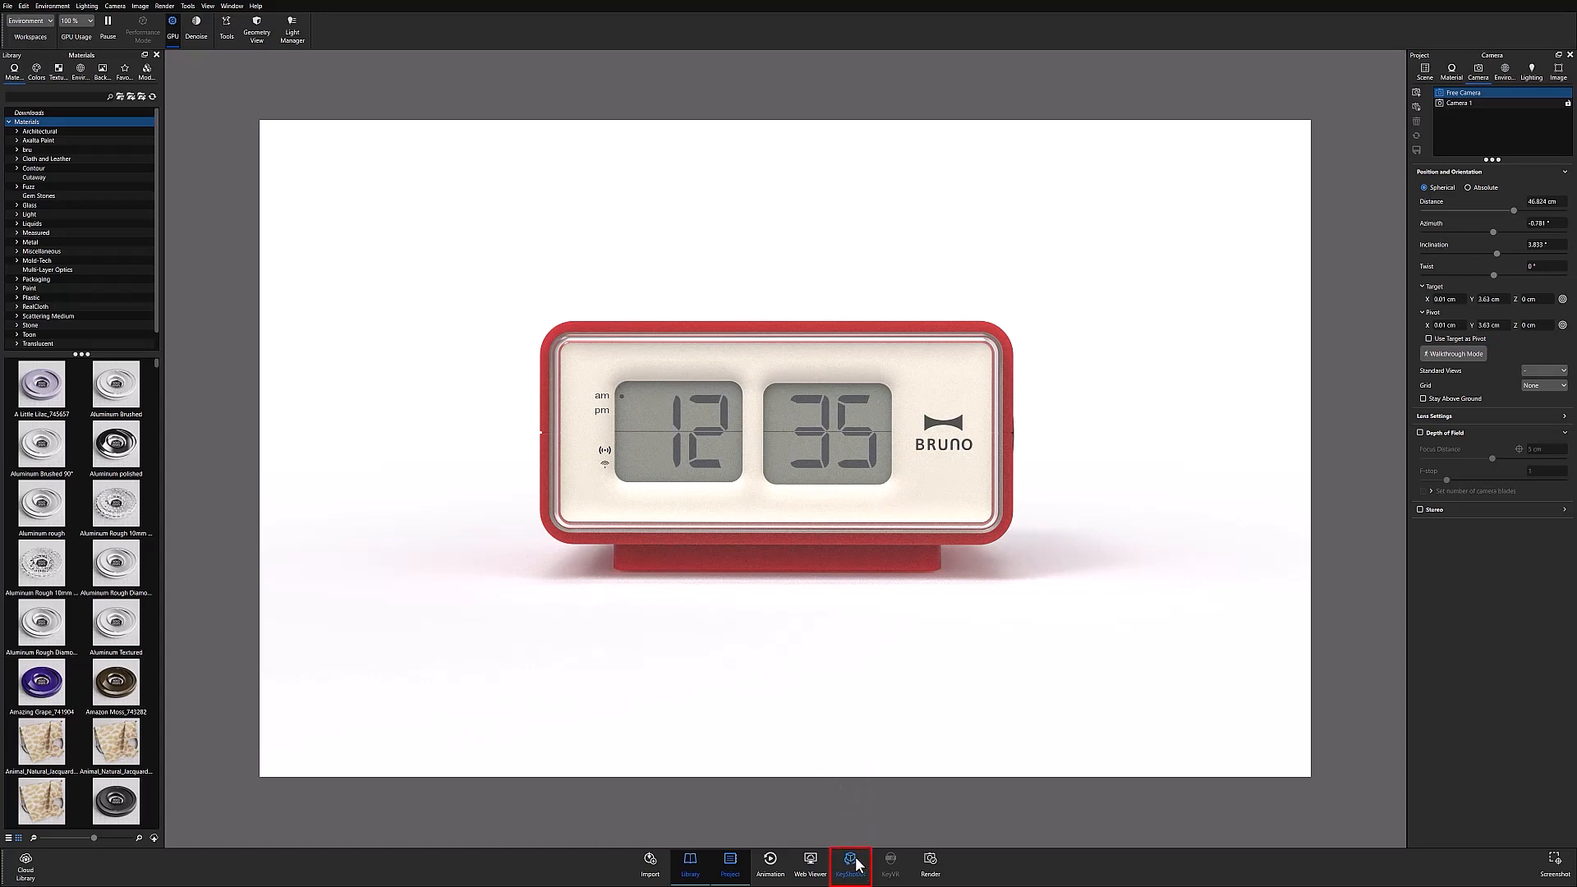
{"action": "mouse_move", "coordinate": [851, 868]}
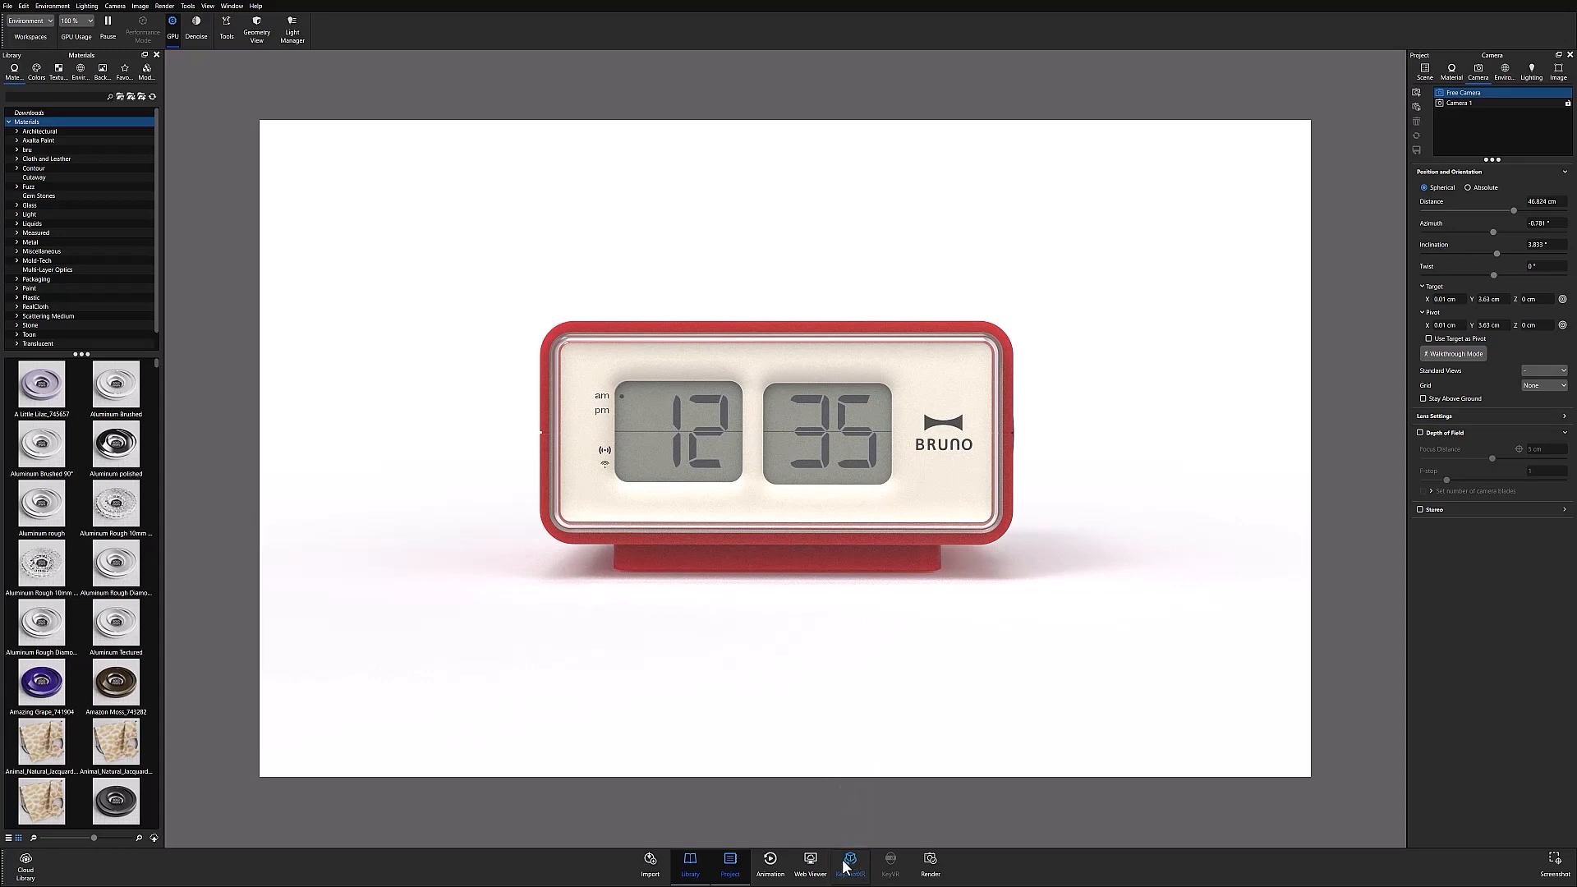
Launch the KeyShotXR wizard for the BRUNO clock scene and reposition its window.
{"action": "left_click", "coordinate": [848, 860]}
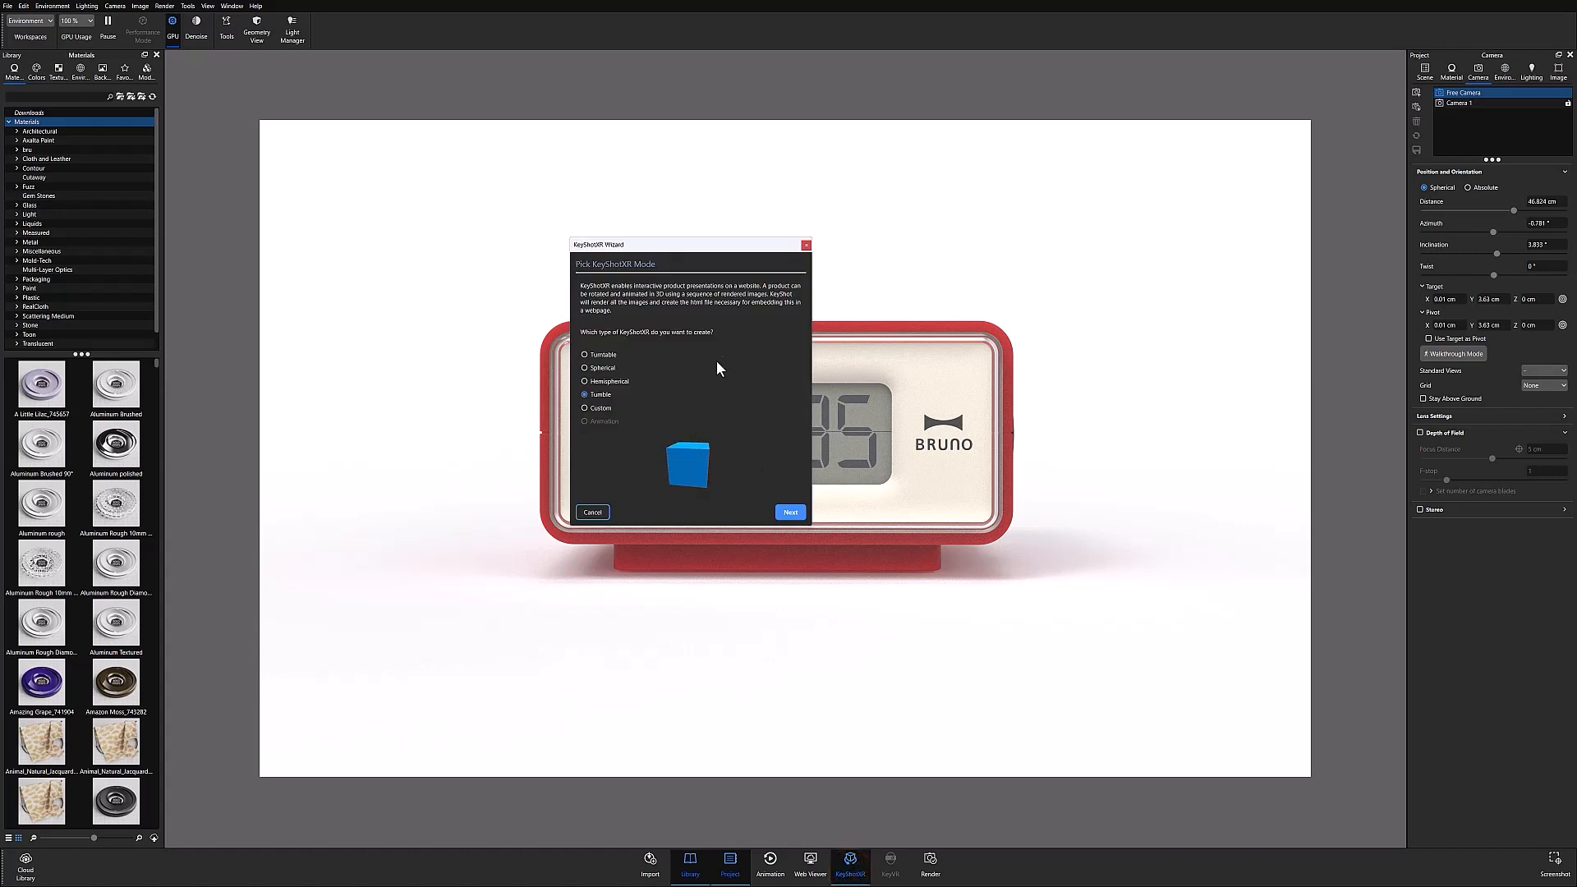
{"action": "left_click_drag", "start_coordinate": [690, 243], "coordinate": [772, 285]}
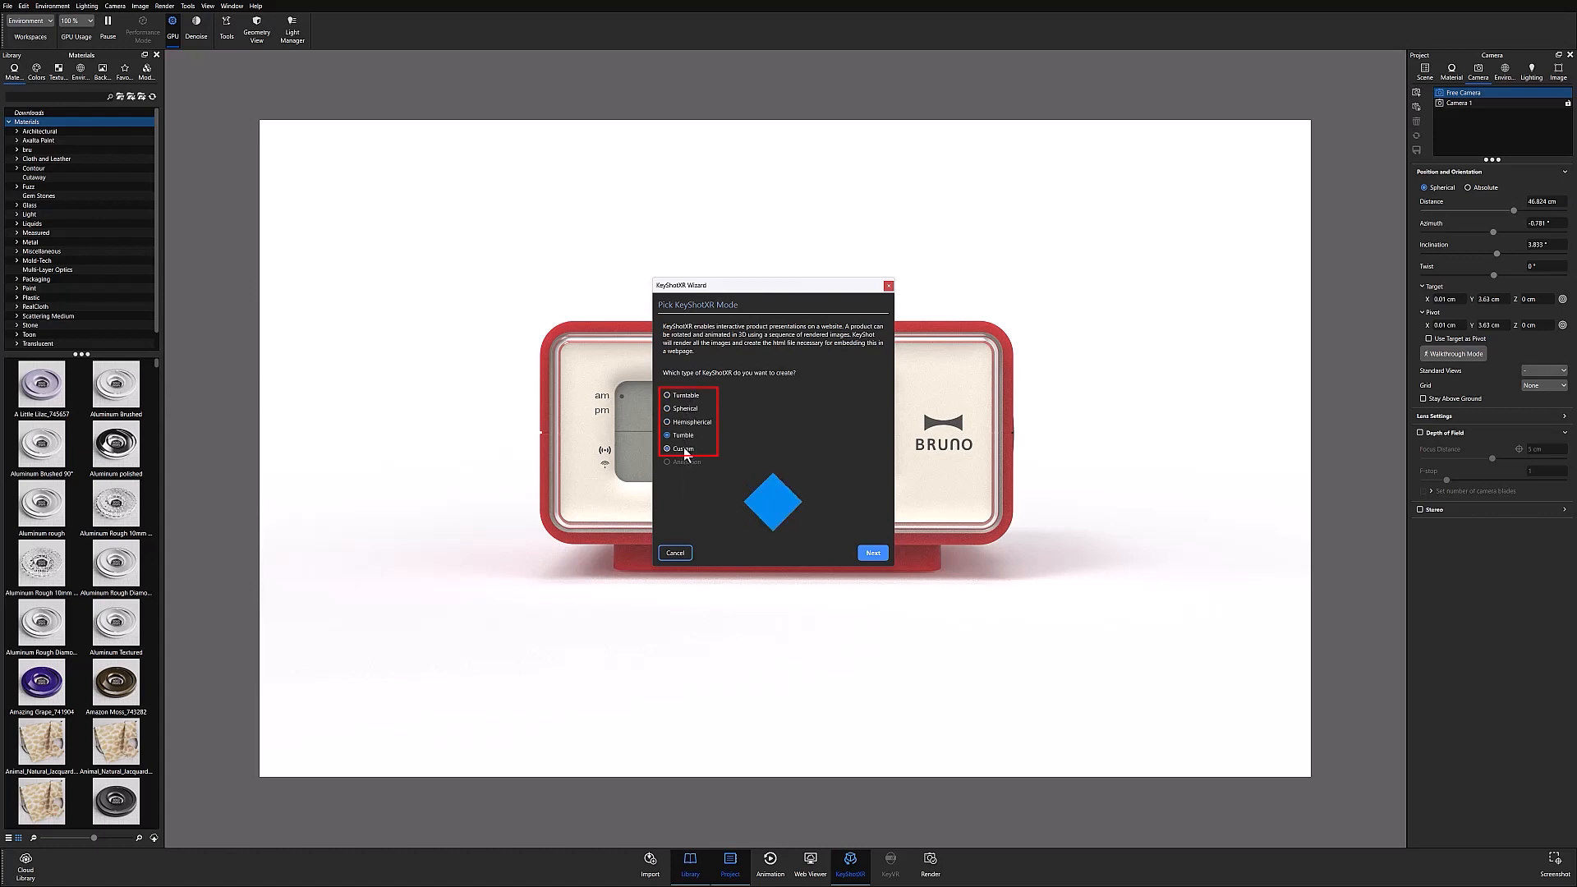
Choose Tumble and accept Object rotation centre, initial view and 162 images.
{"action": "left_click", "coordinate": [668, 434]}
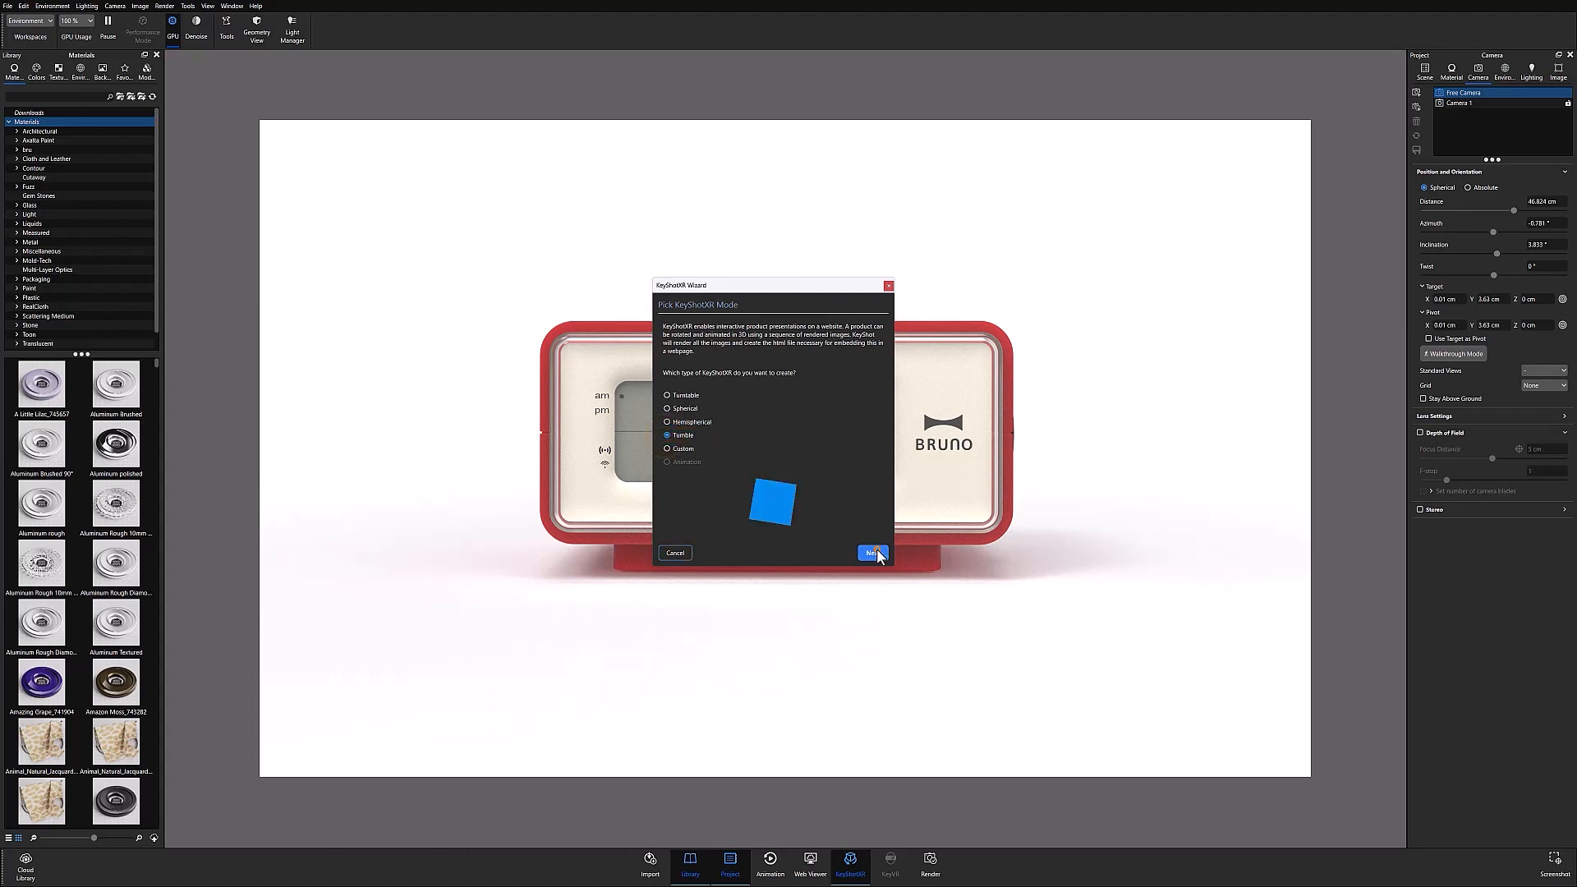
{"action": "left_click", "coordinate": [869, 551]}
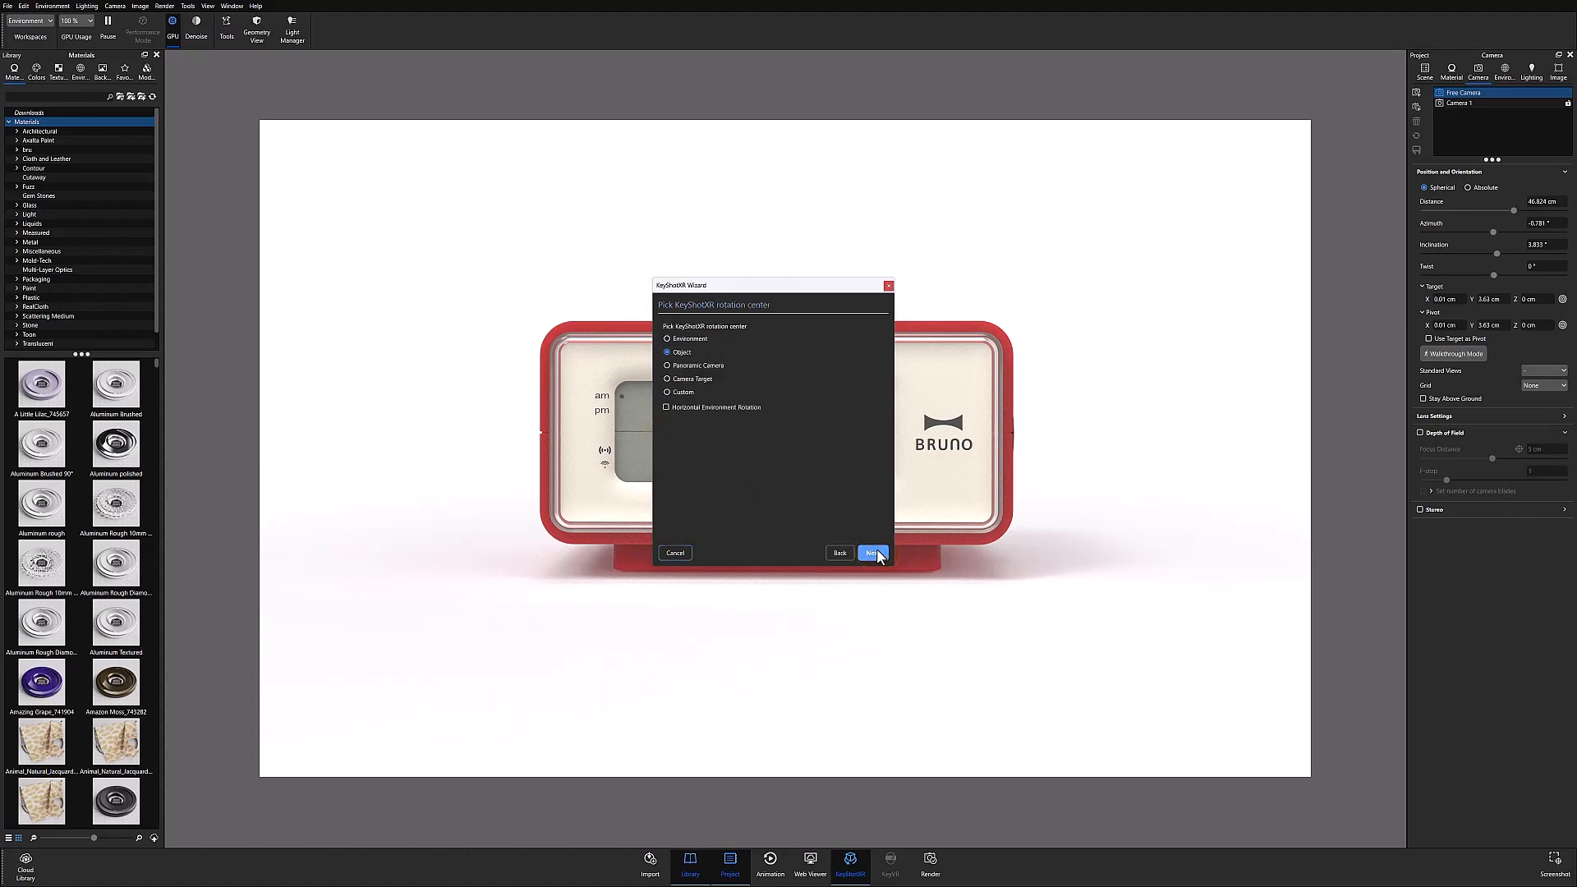
{"action": "left_click", "coordinate": [872, 552]}
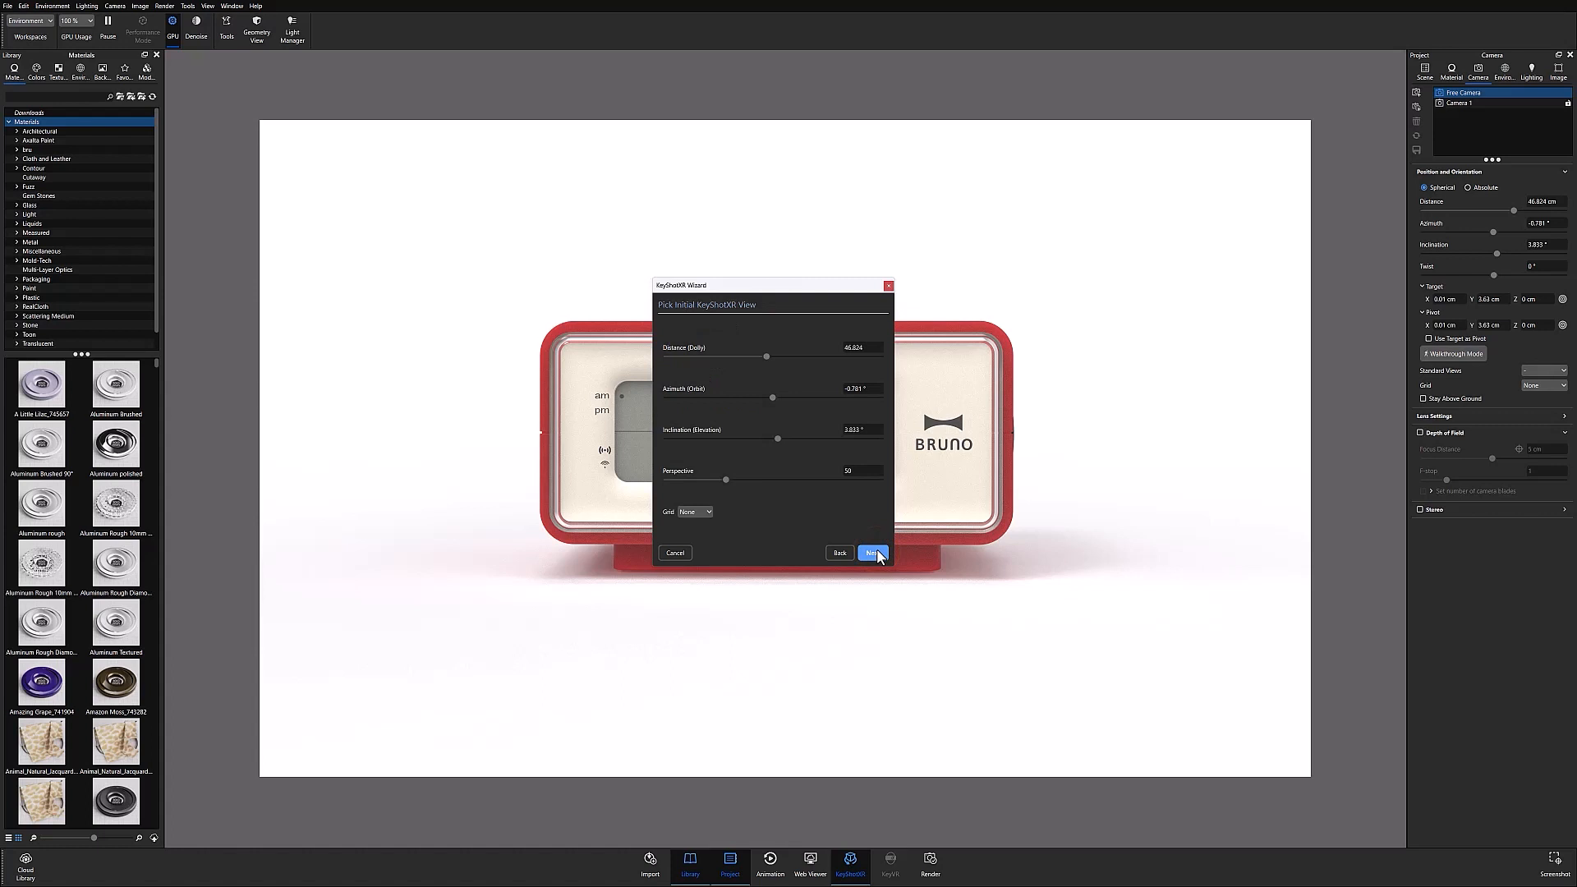
{"action": "left_click", "coordinate": [872, 551]}
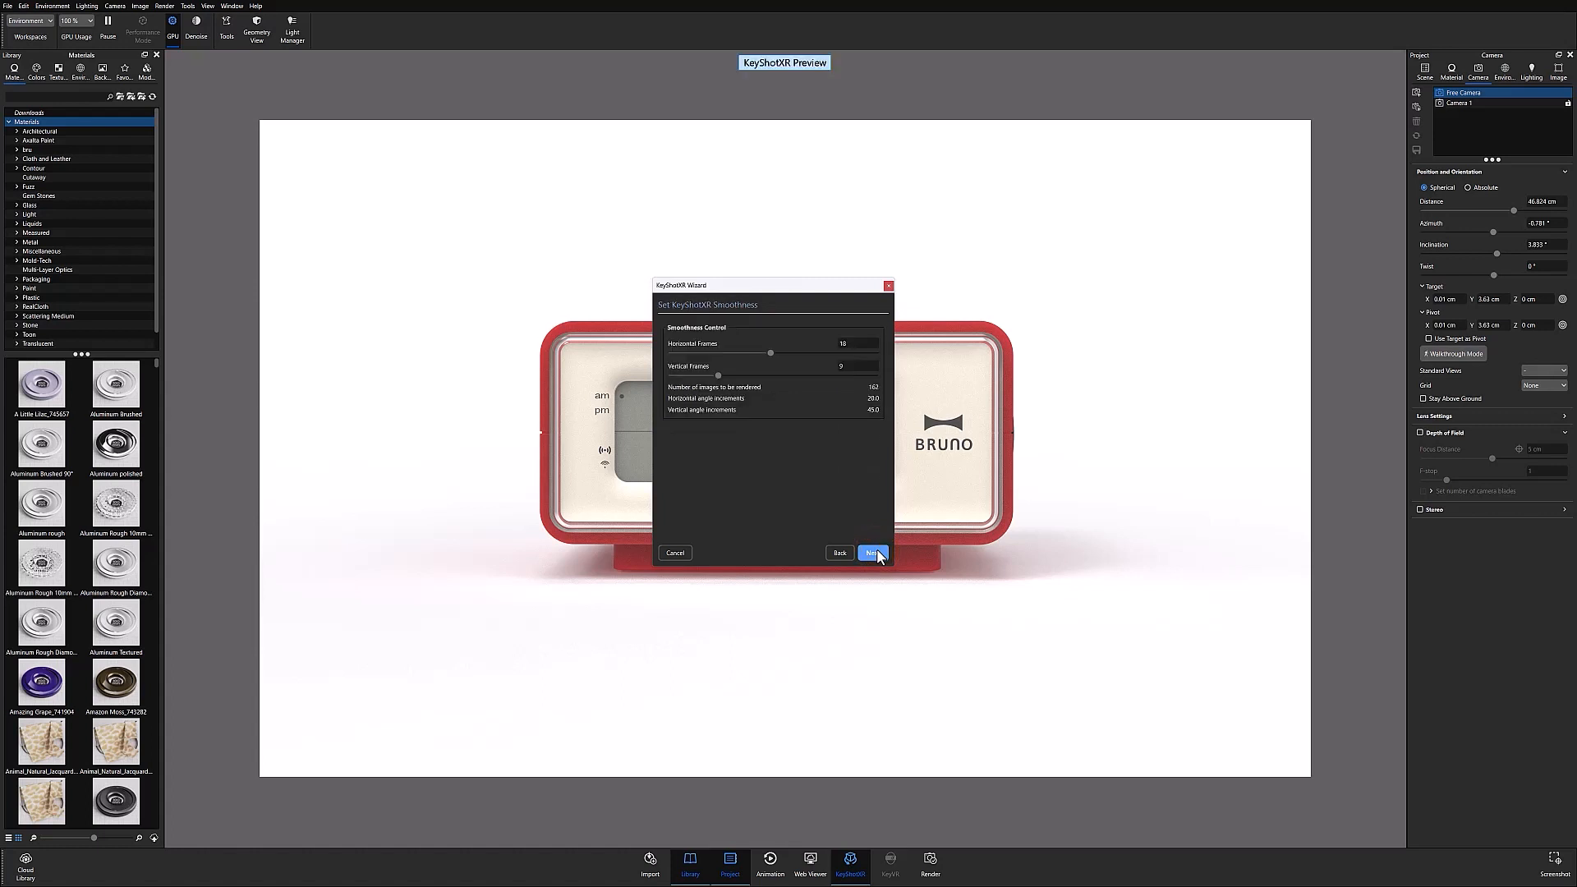
{"action": "left_click", "coordinate": [871, 552]}
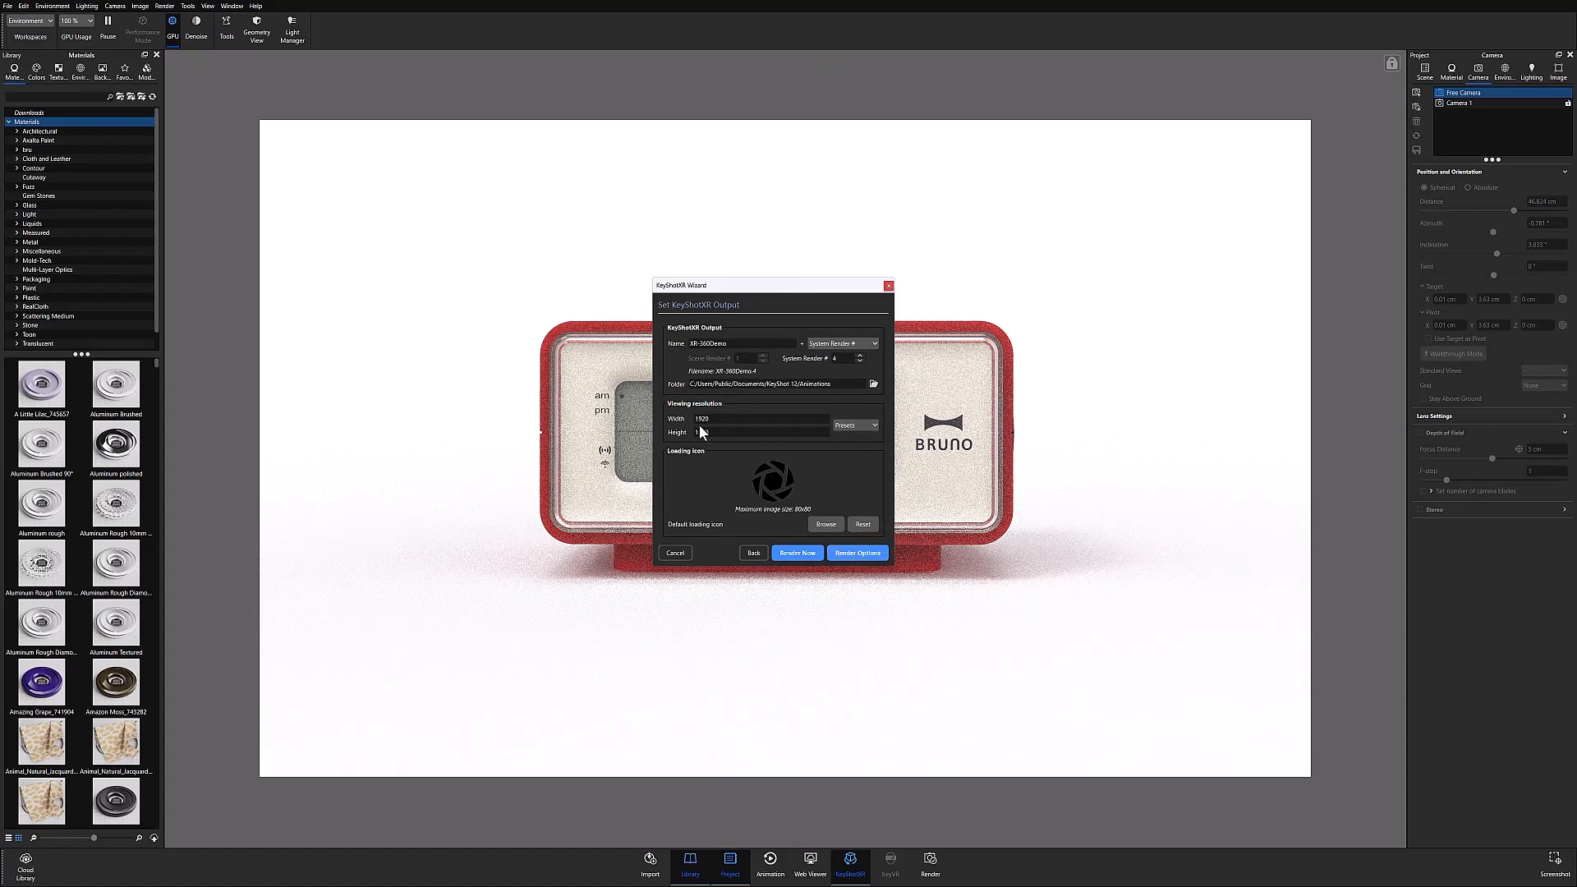
Render the 162-frame XR-360Demo at 1920×1200 and bring up the Web Viewer upload dialog.
{"action": "type", "text": "1200"}
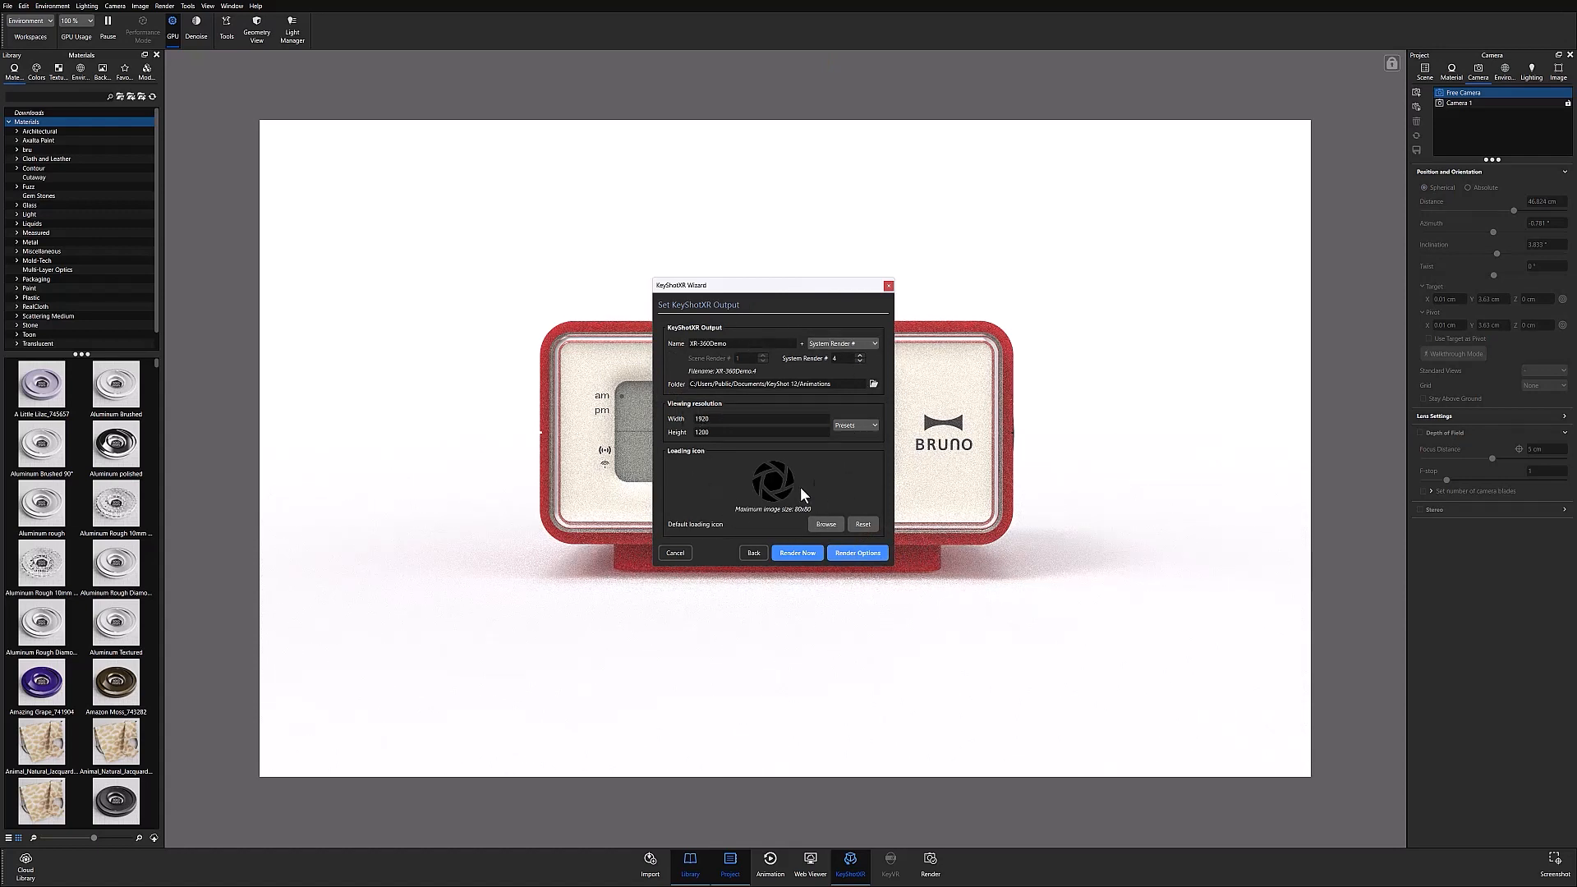
{"action": "mouse_move", "coordinate": [725, 506]}
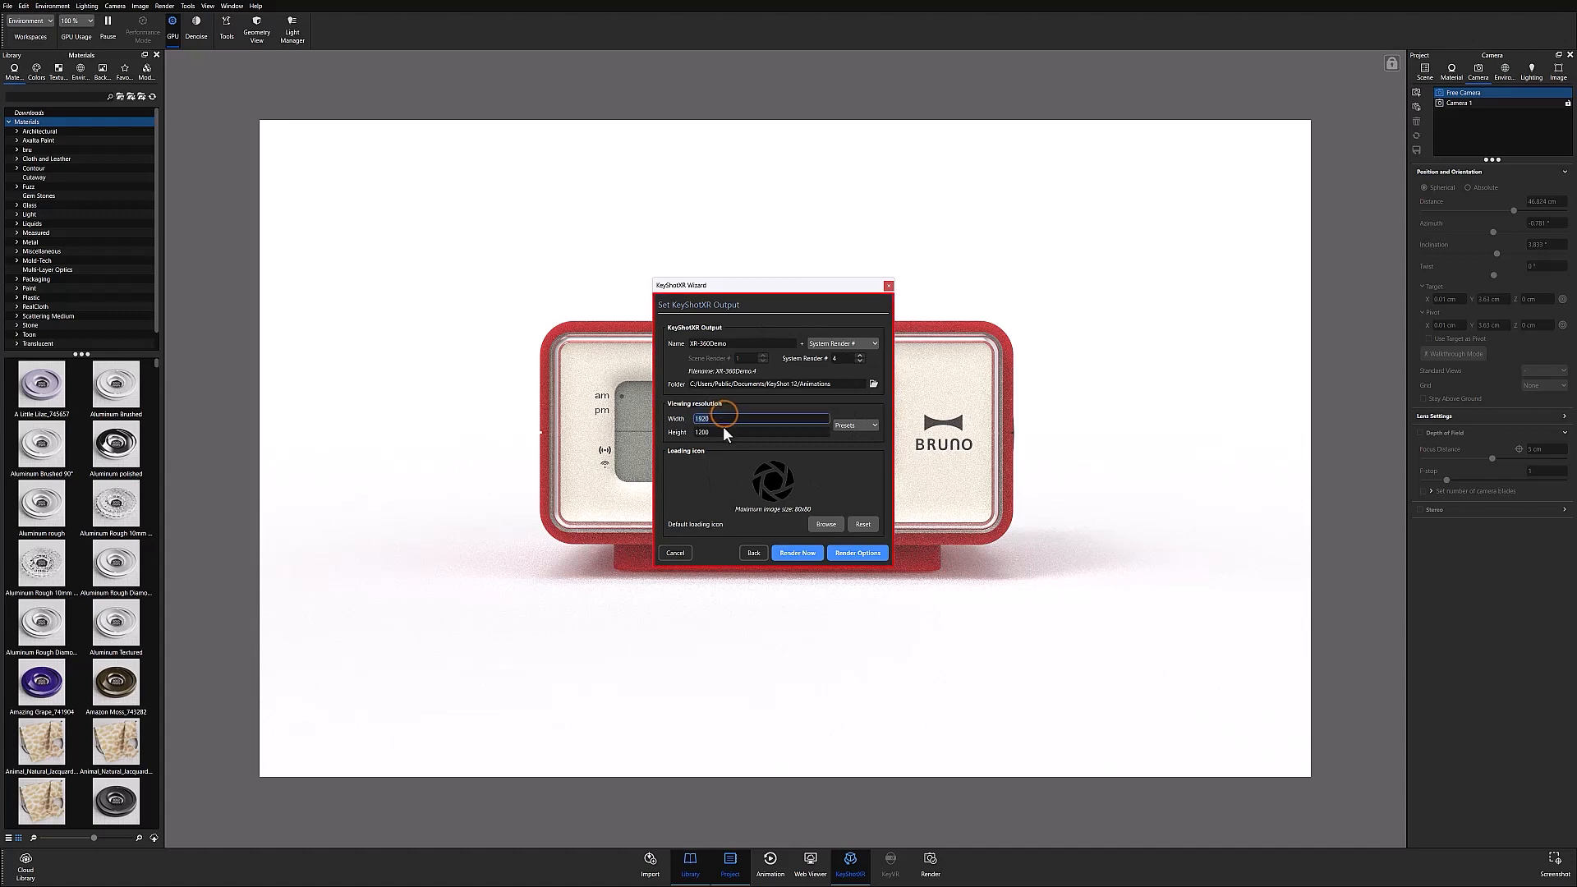
{"action": "left_click", "coordinate": [673, 552]}
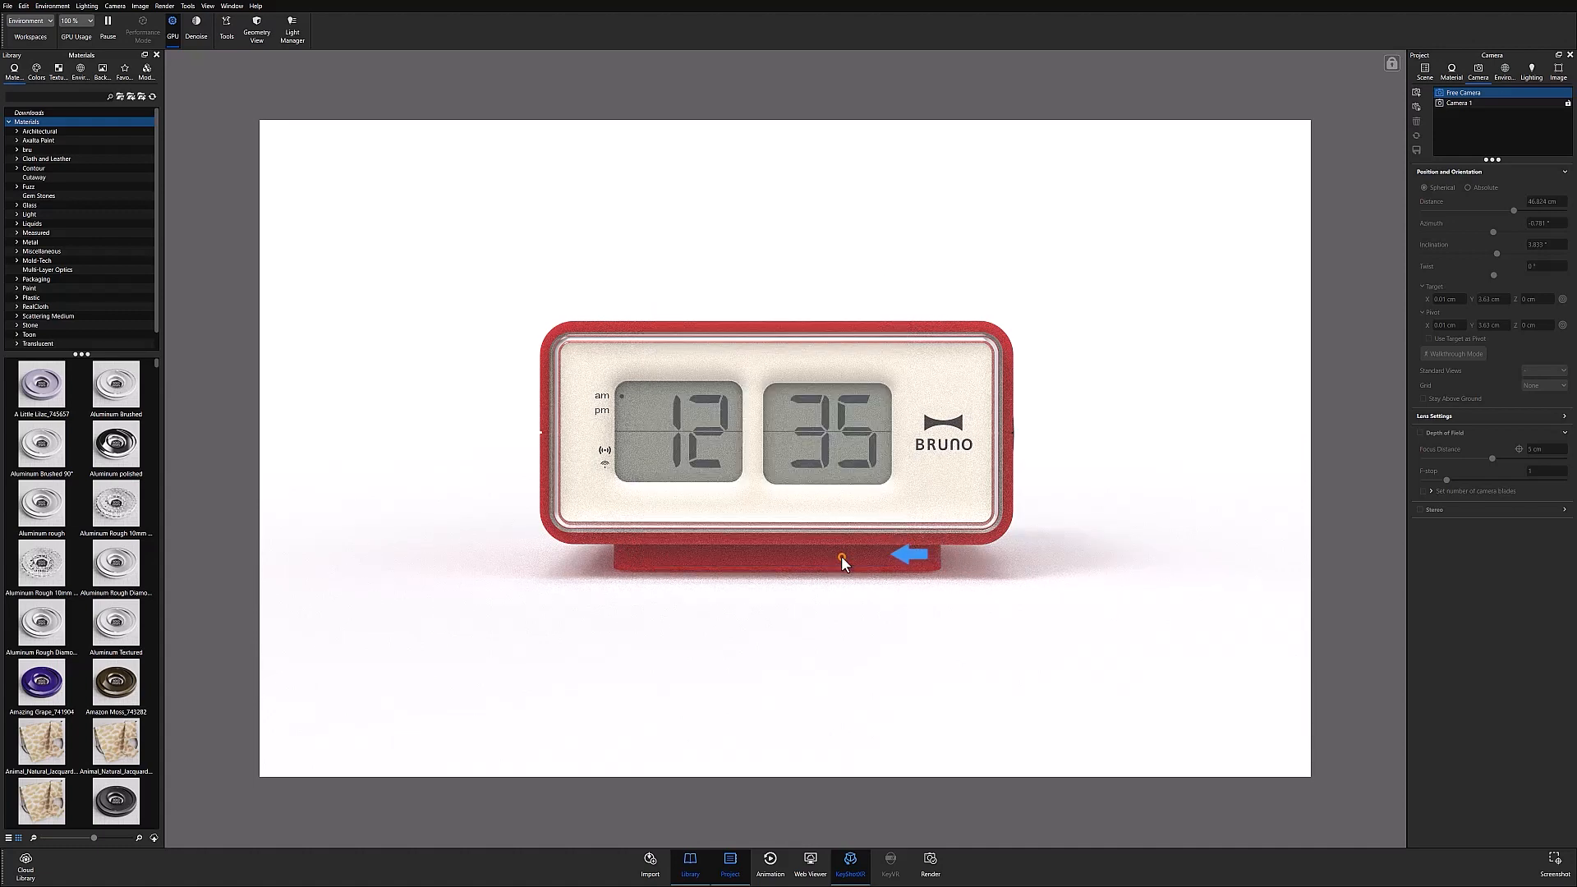
{"action": "left_click", "coordinate": [928, 859]}
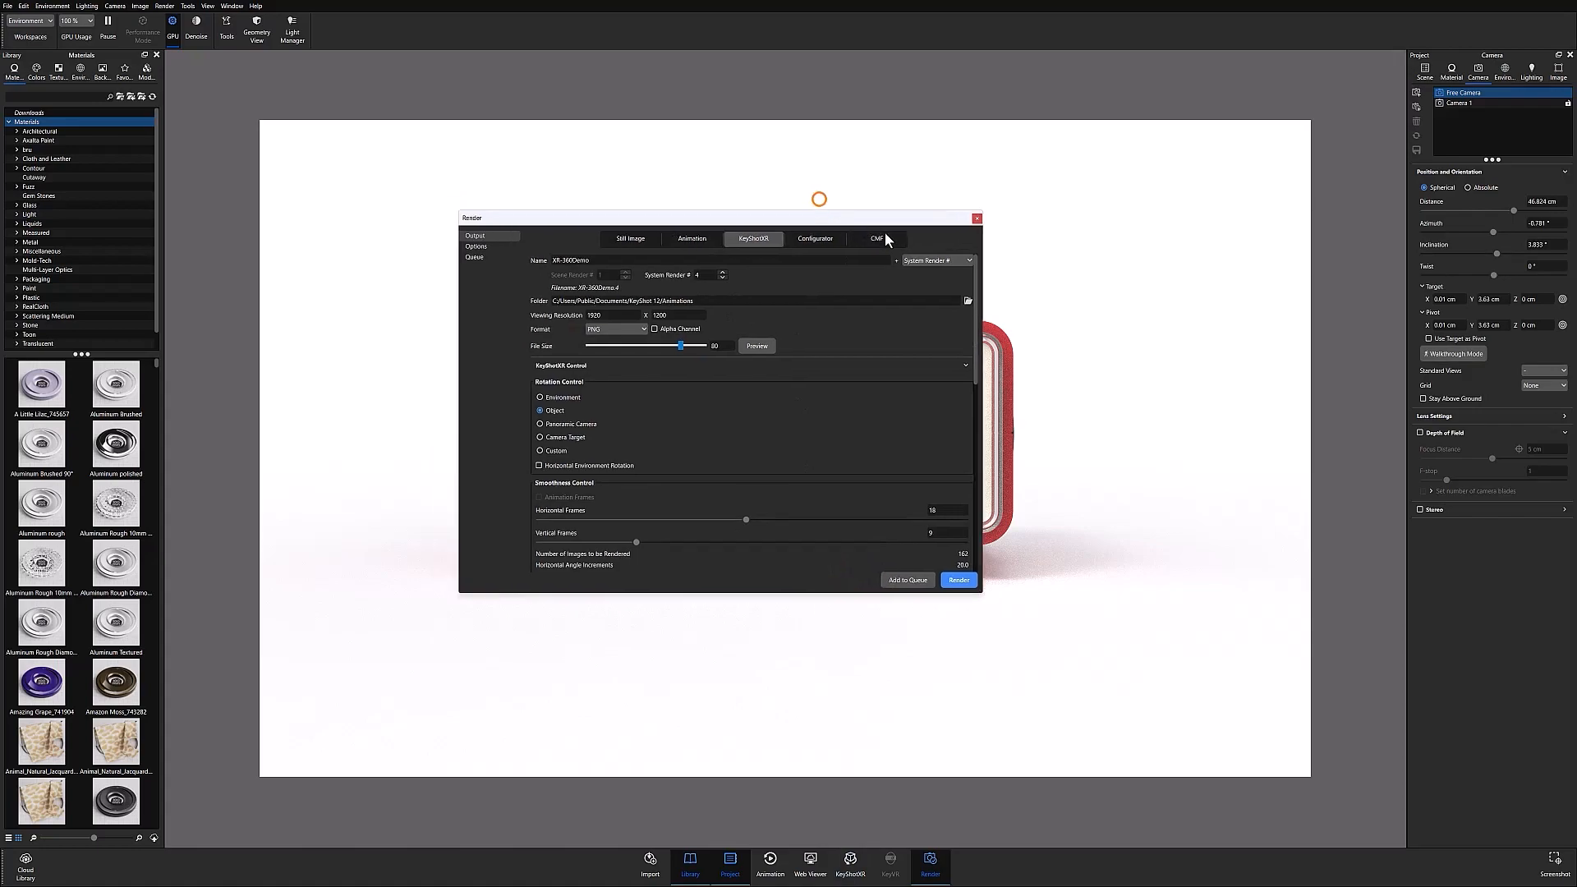
{"action": "left_click", "coordinate": [958, 579]}
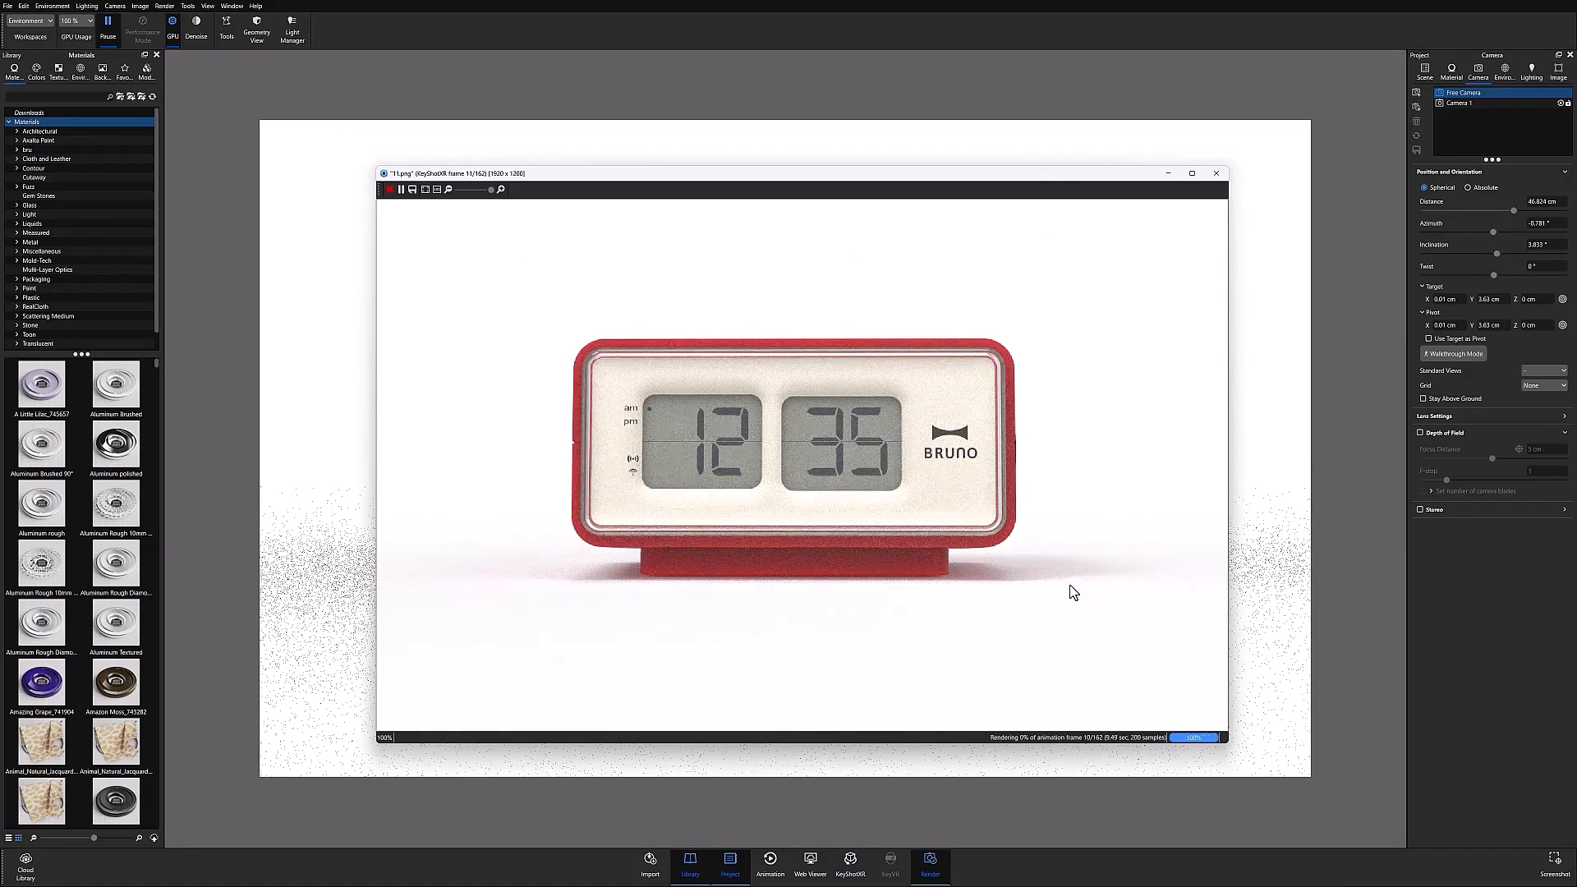
{"action": "left_click", "coordinate": [809, 863]}
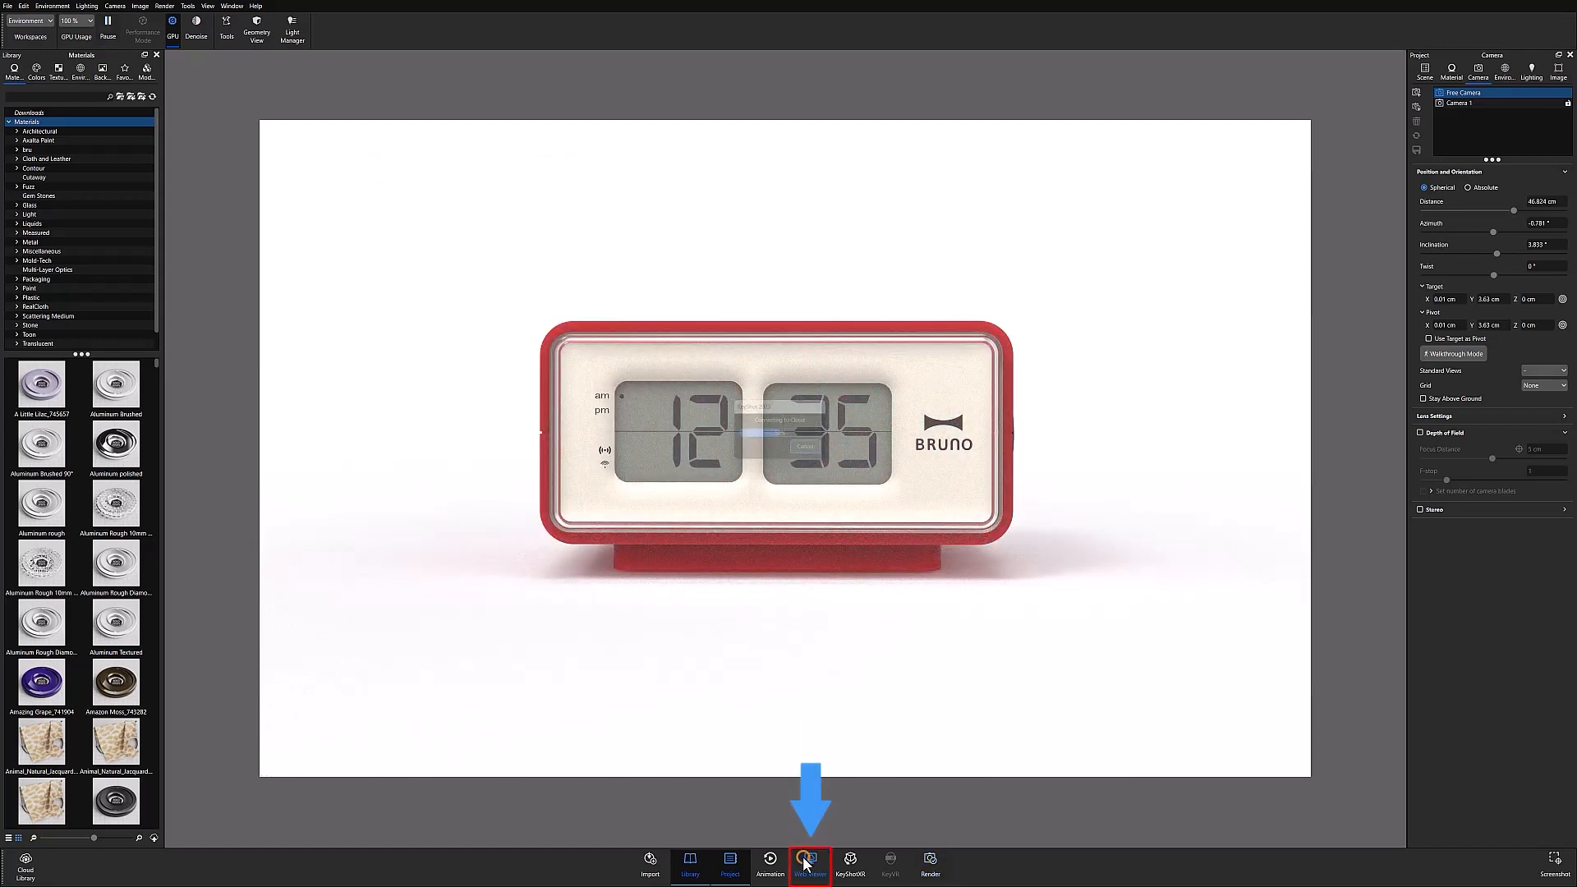
{"action": "left_click", "coordinate": [810, 860]}
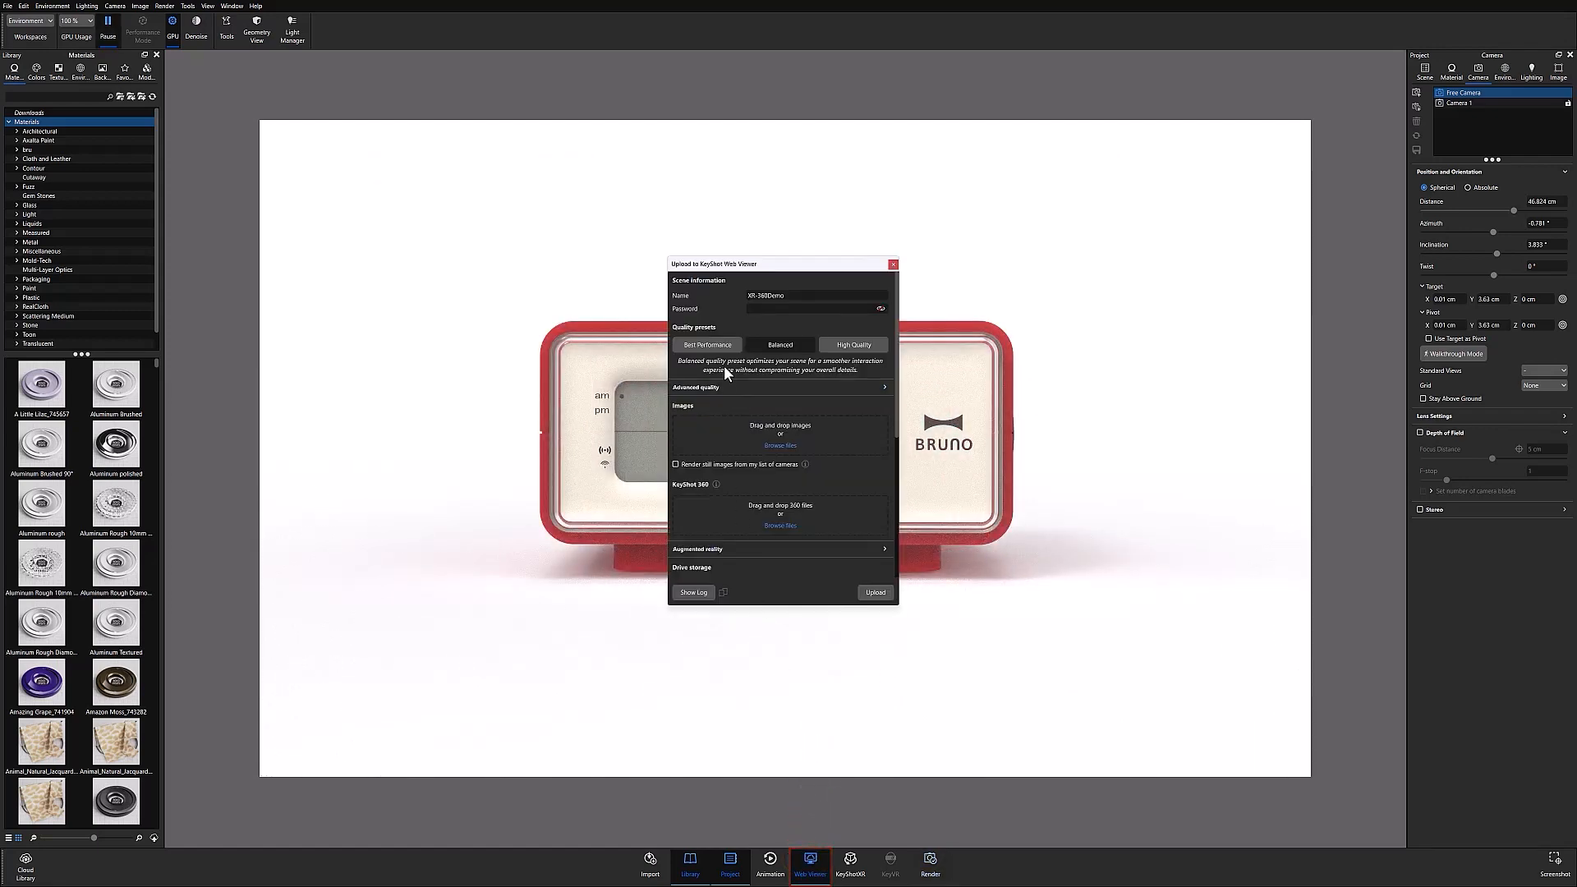
Select the Balanced quality preset for the XR-360Demo Web Viewer upload.
{"action": "left_click", "coordinate": [779, 344]}
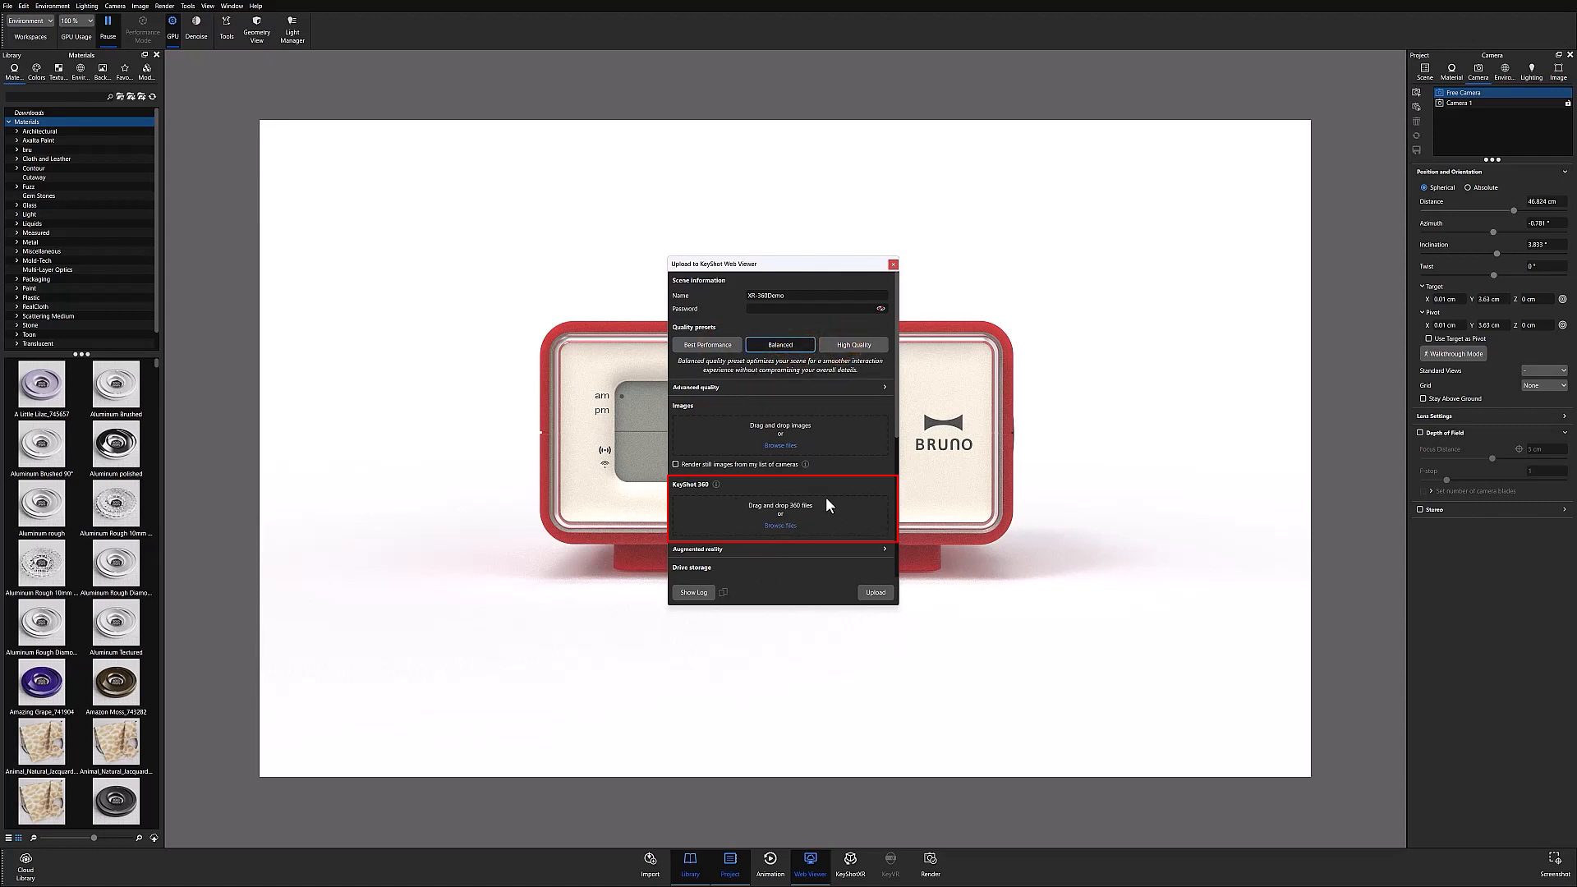
{"action": "mouse_move", "coordinate": [784, 533]}
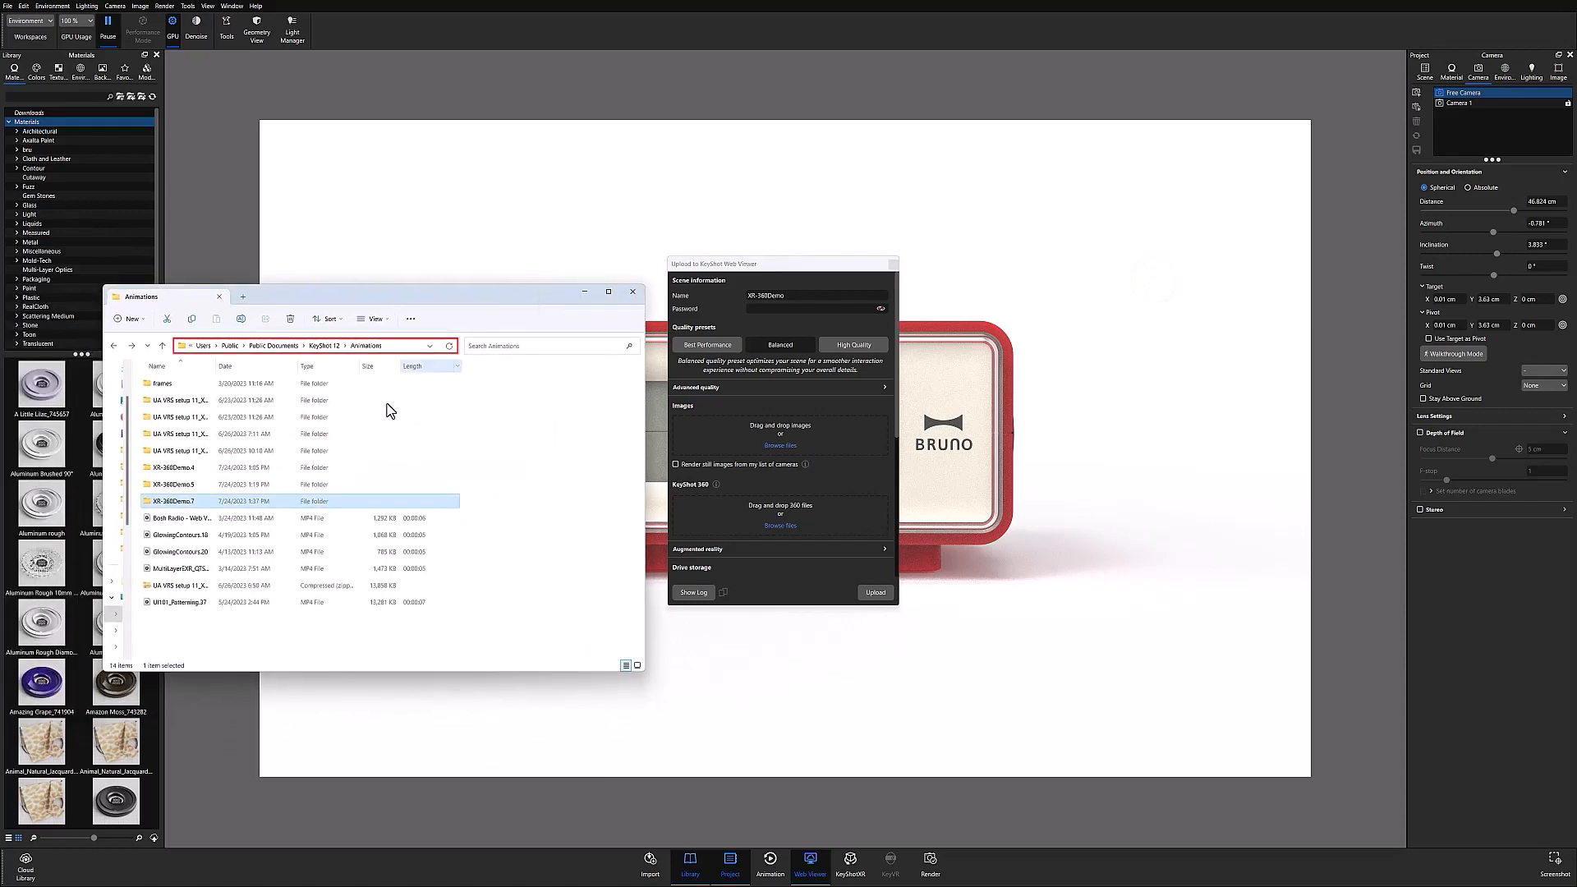
Open the XR-360Demo.7 folder and its inner frames folder, scrolling down to the .360 file.
{"action": "double_click", "coordinate": [174, 501]}
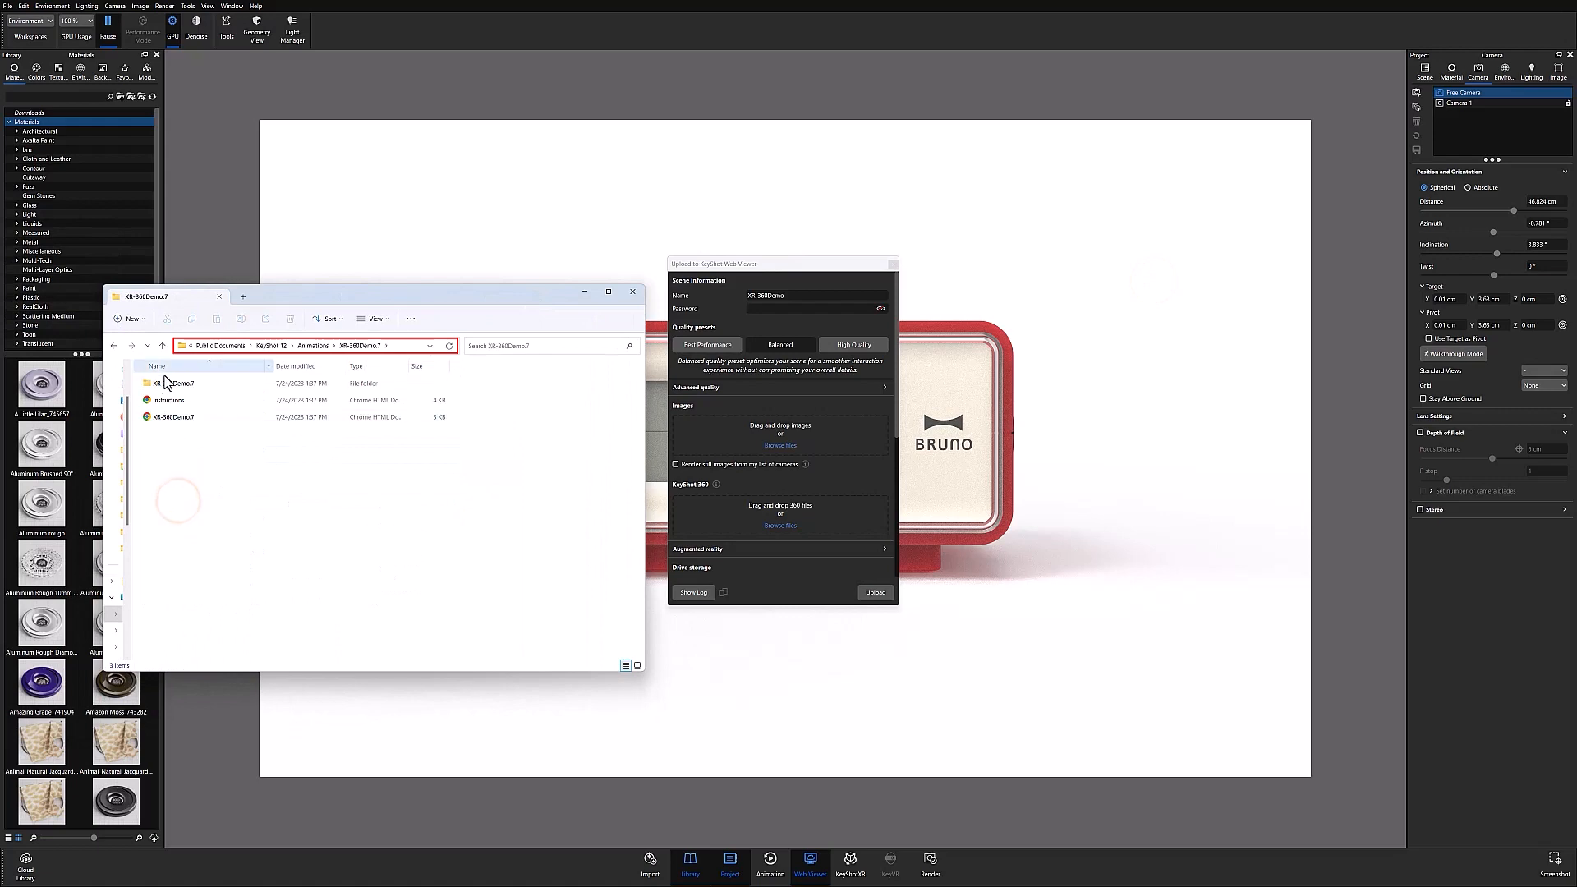
{"action": "double_click", "coordinate": [174, 384]}
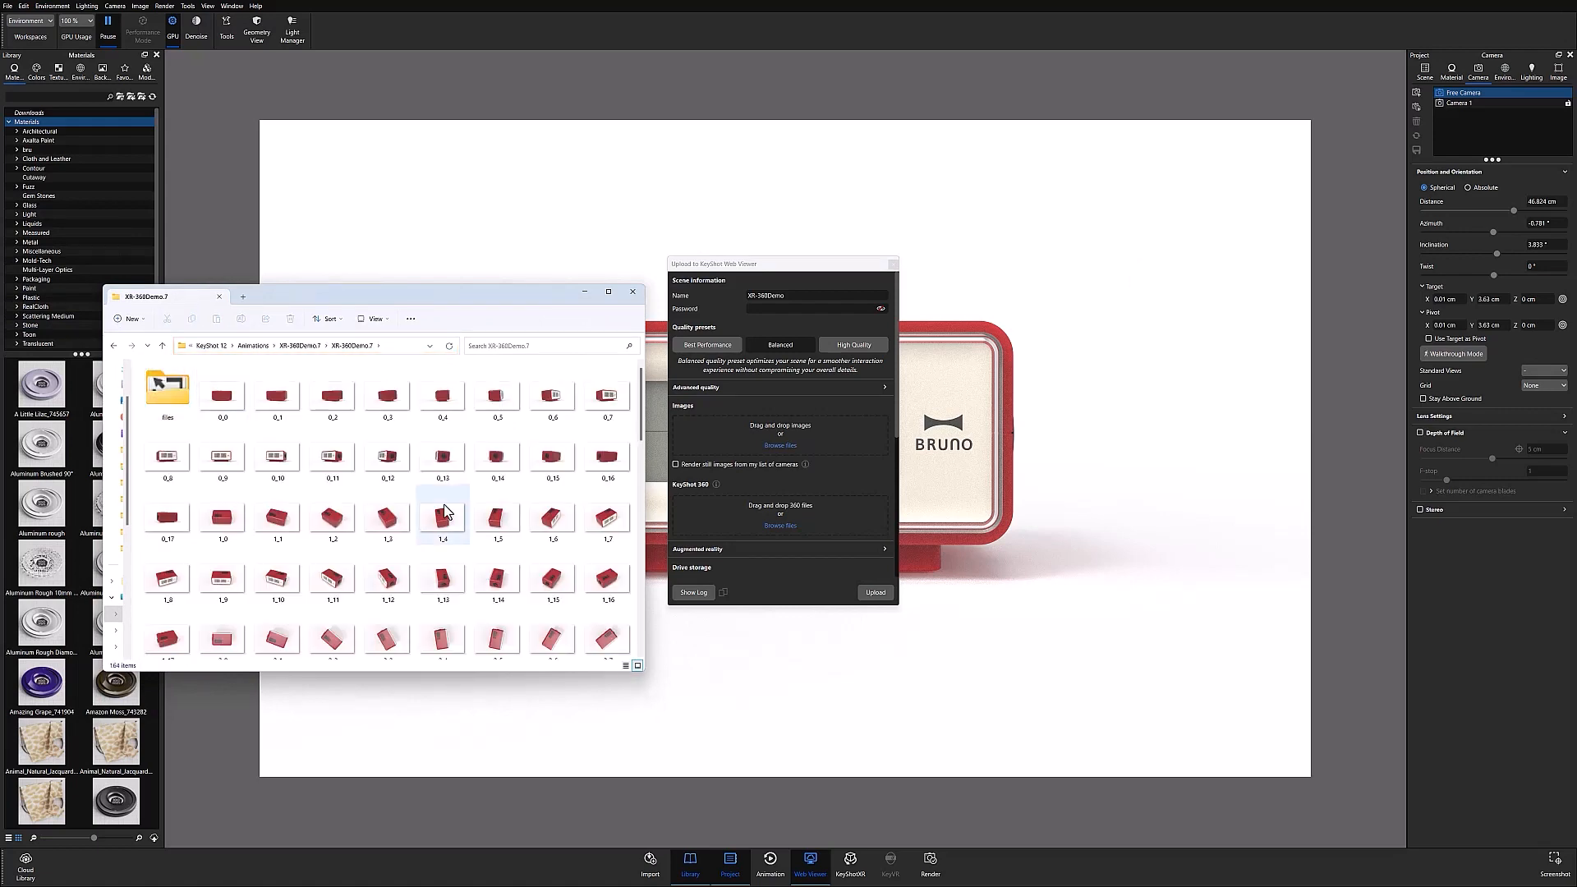
{"action": "scroll", "scroll_direction": "down", "scroll_amount": 3}
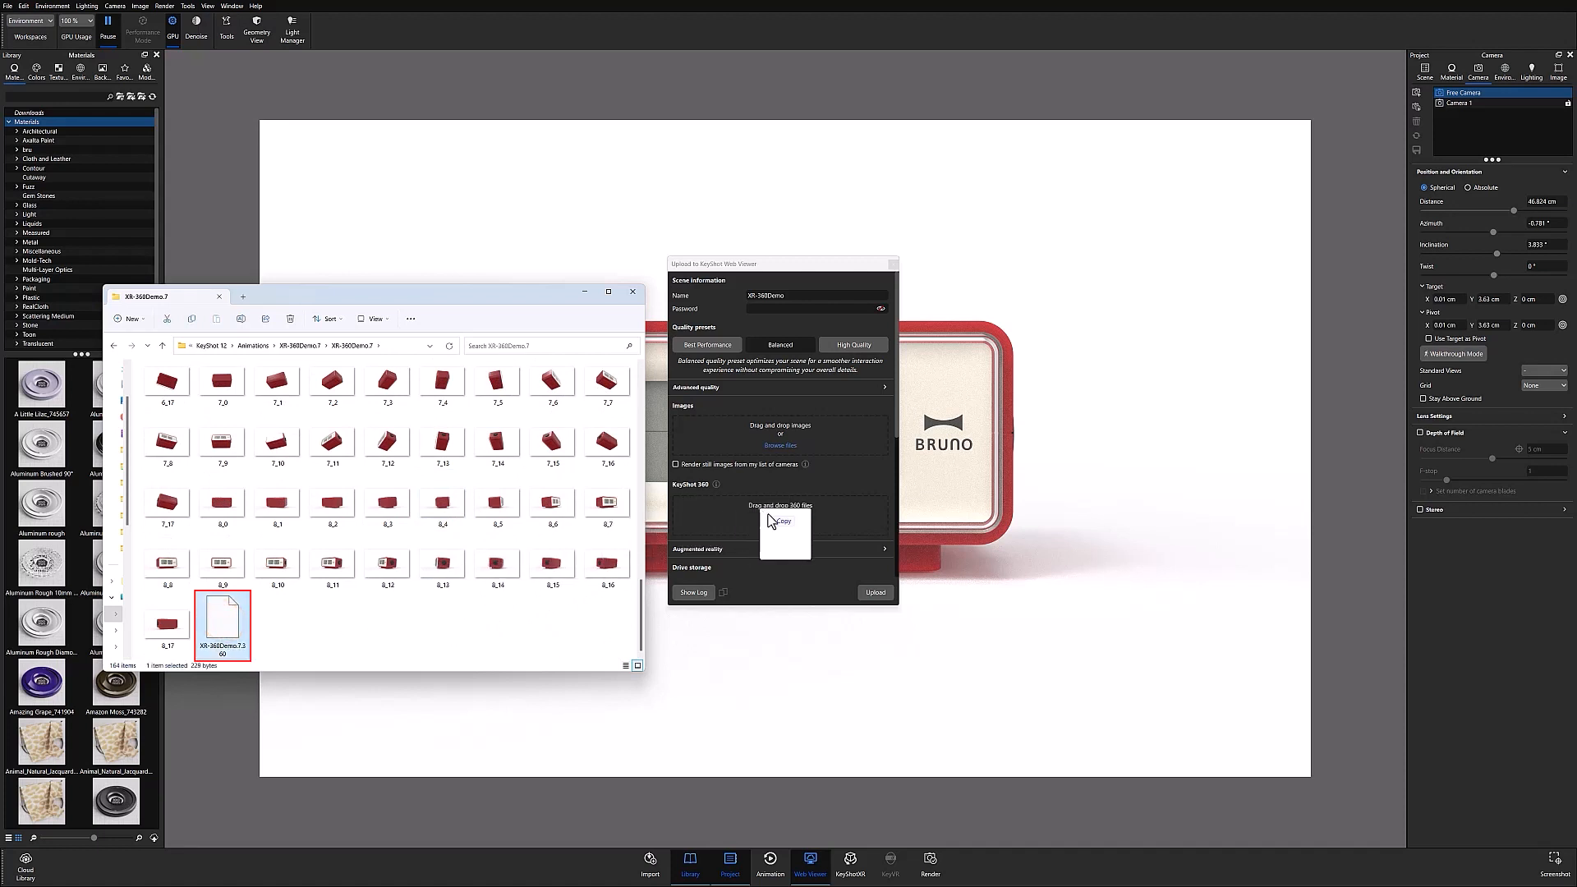
Drop the XR-360Demo.7 .360 file into the KeyShot 360 area and upload it.
{"action": "left_click_drag", "start_coordinate": [220, 621], "coordinate": [781, 508]}
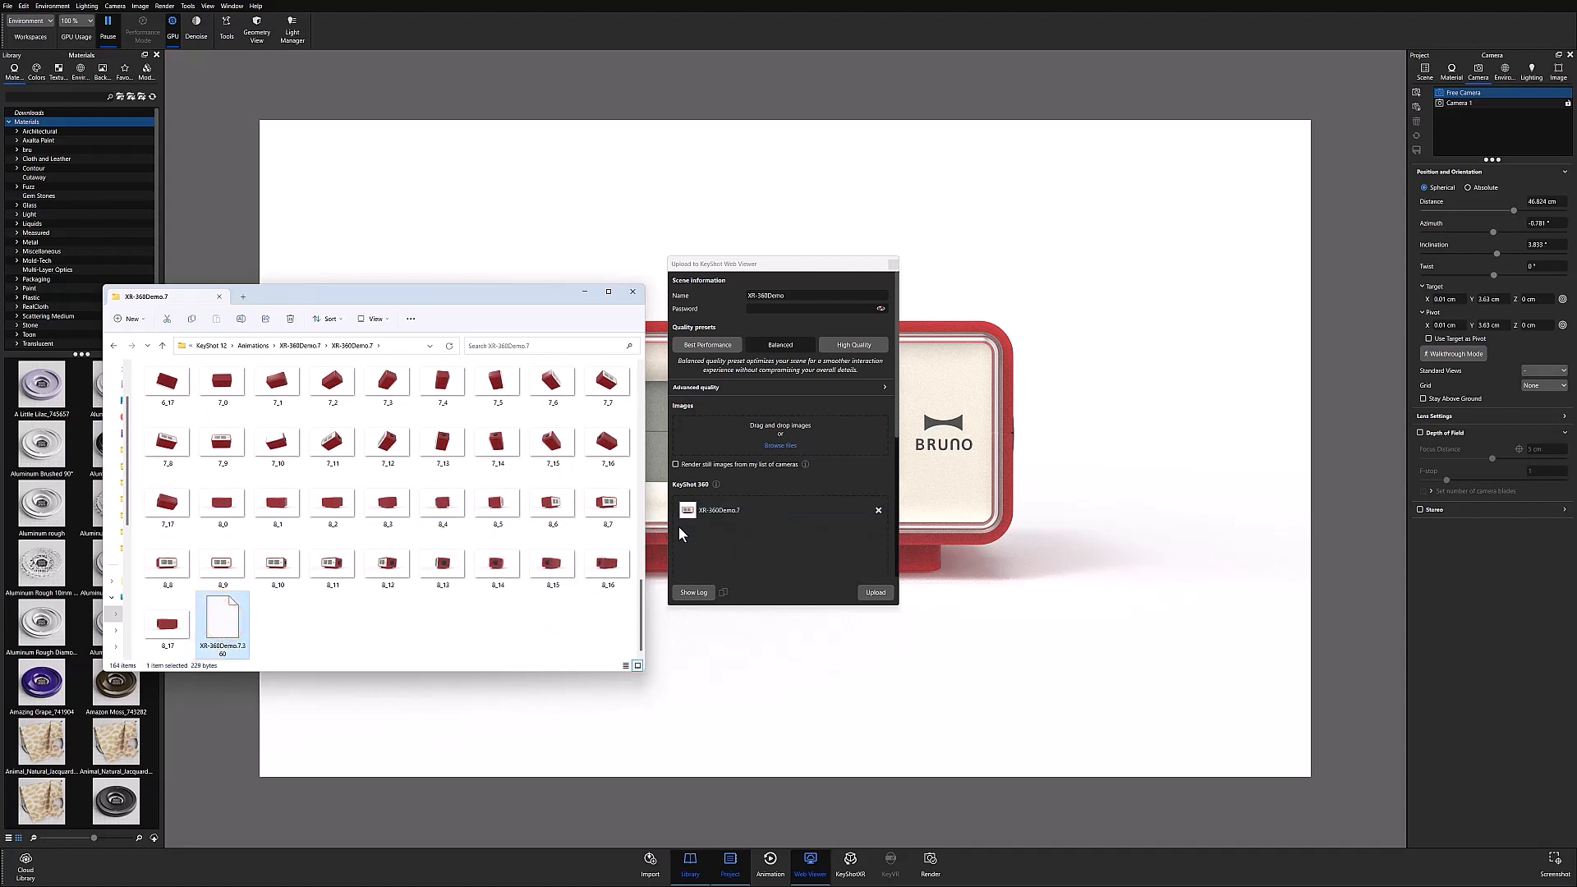
{"action": "left_click", "coordinate": [764, 510]}
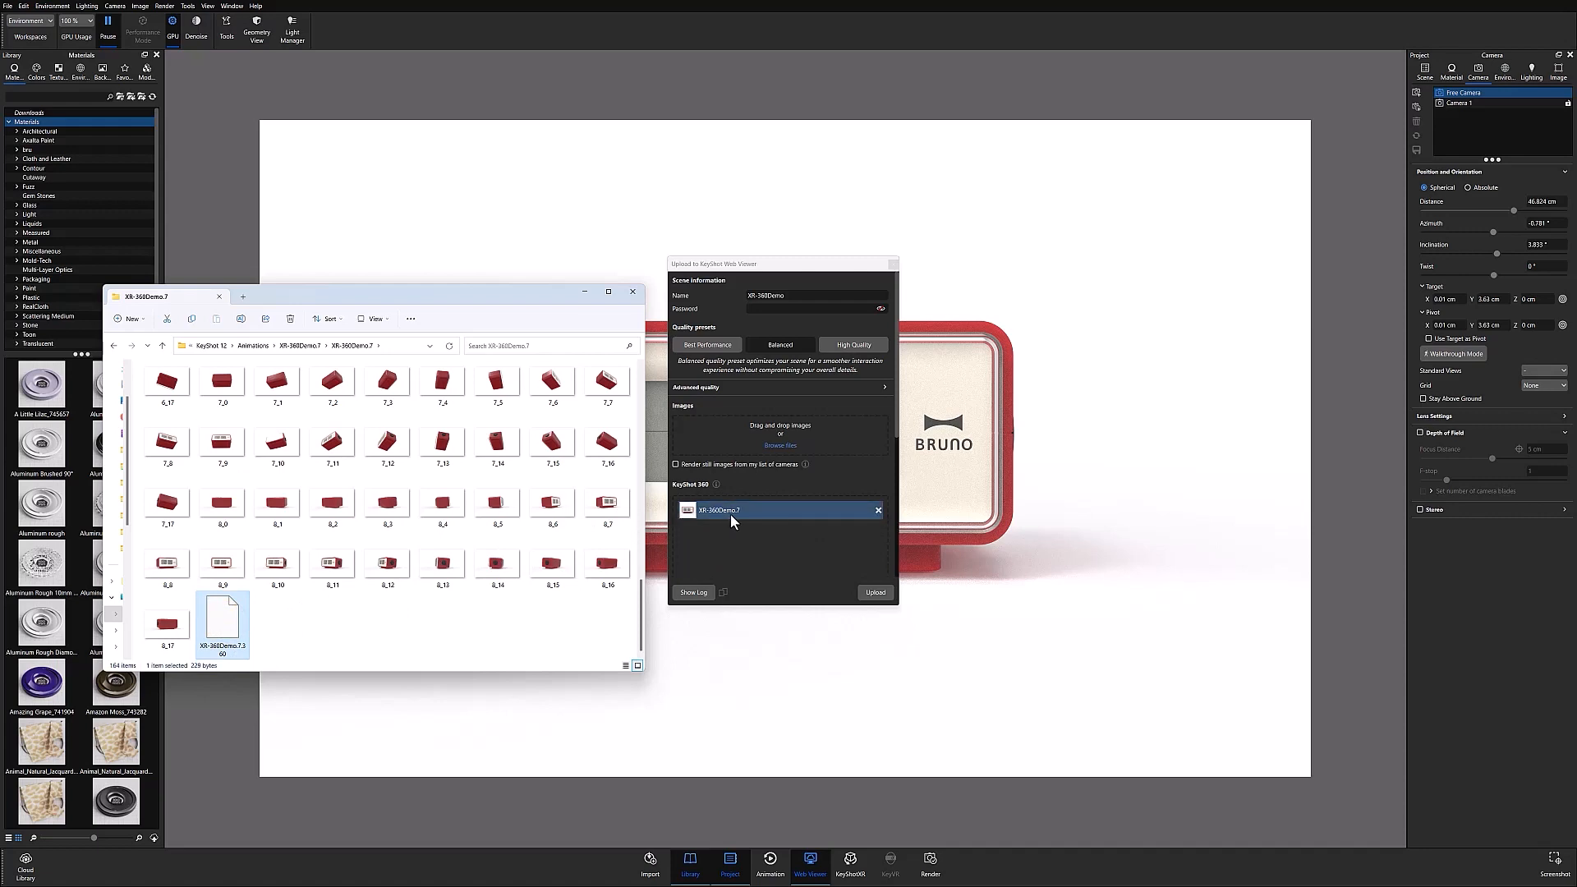
{"action": "left_click", "coordinate": [874, 592]}
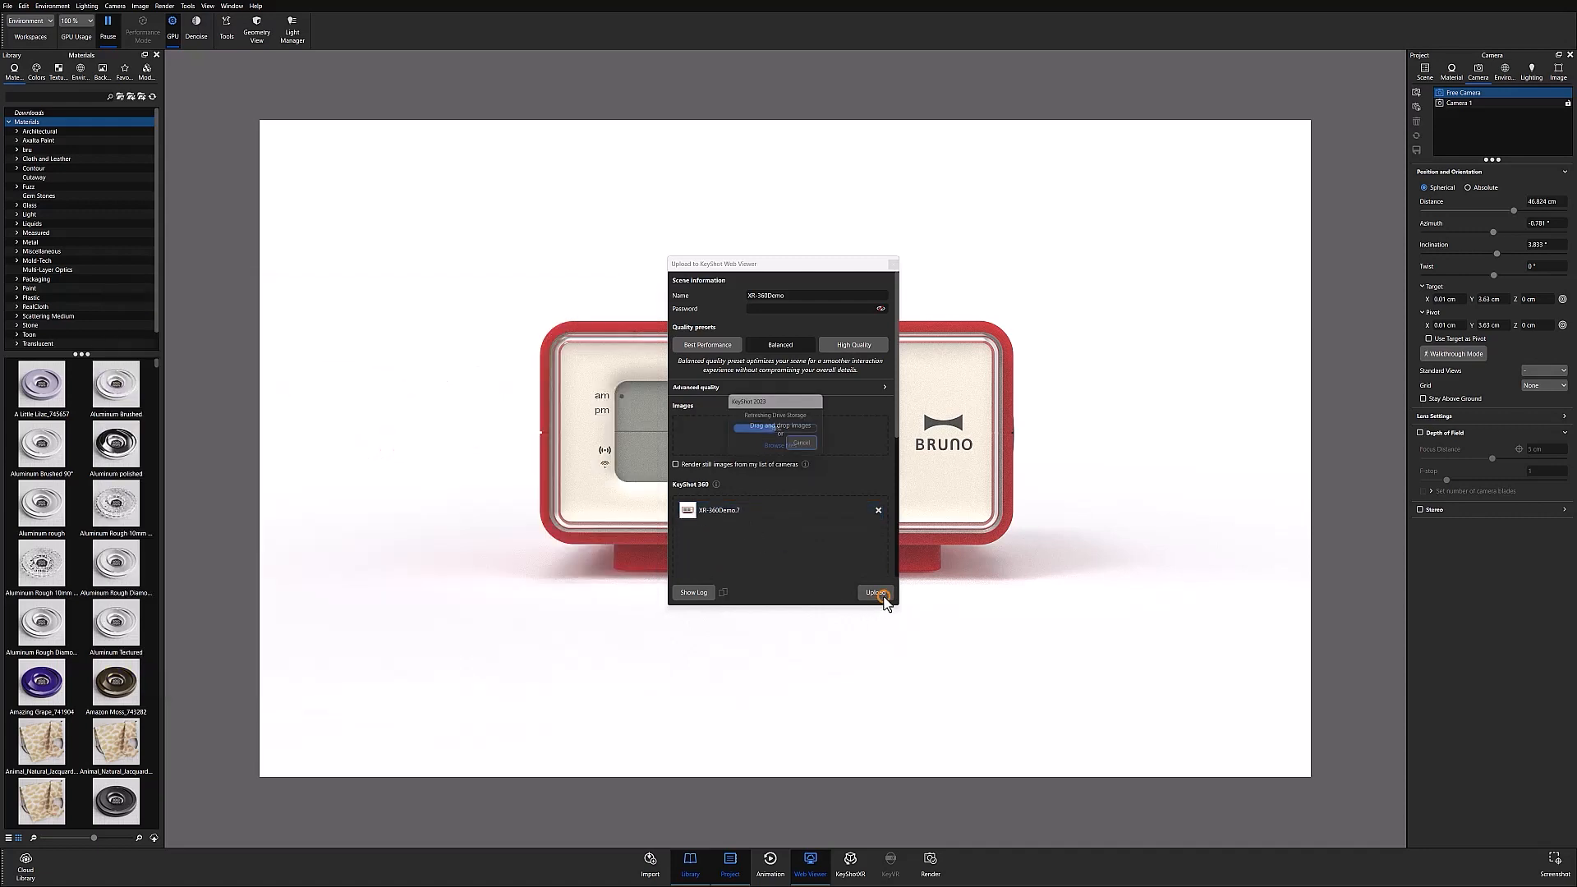
{"action": "left_click", "coordinate": [874, 591]}
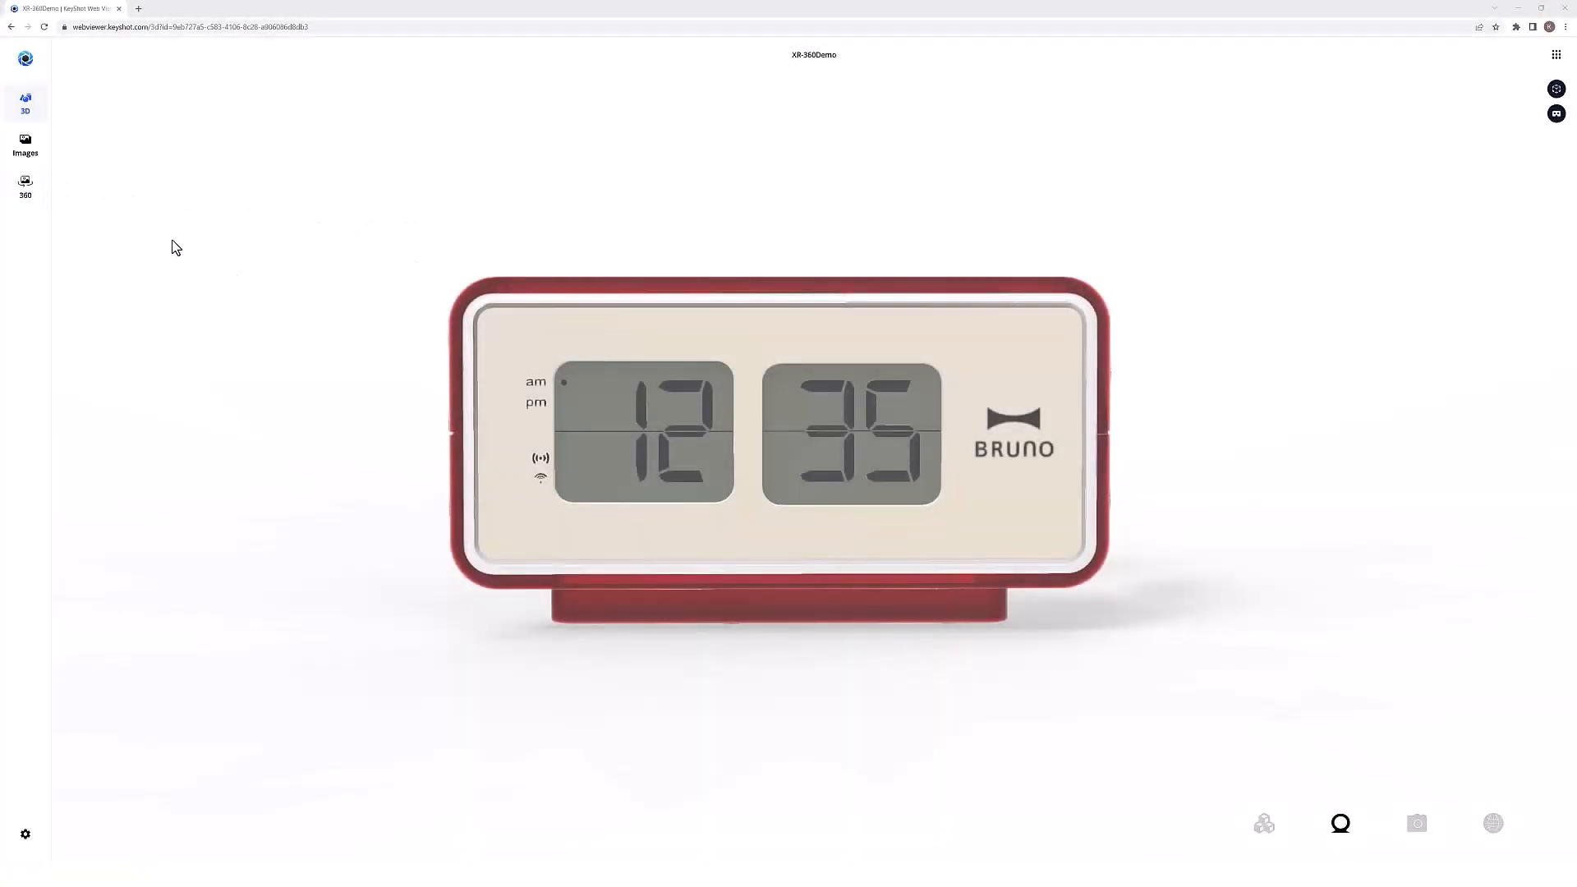
Switch the Web Viewer to its 360 section for the uploaded clock.
{"action": "left_click", "coordinate": [26, 189]}
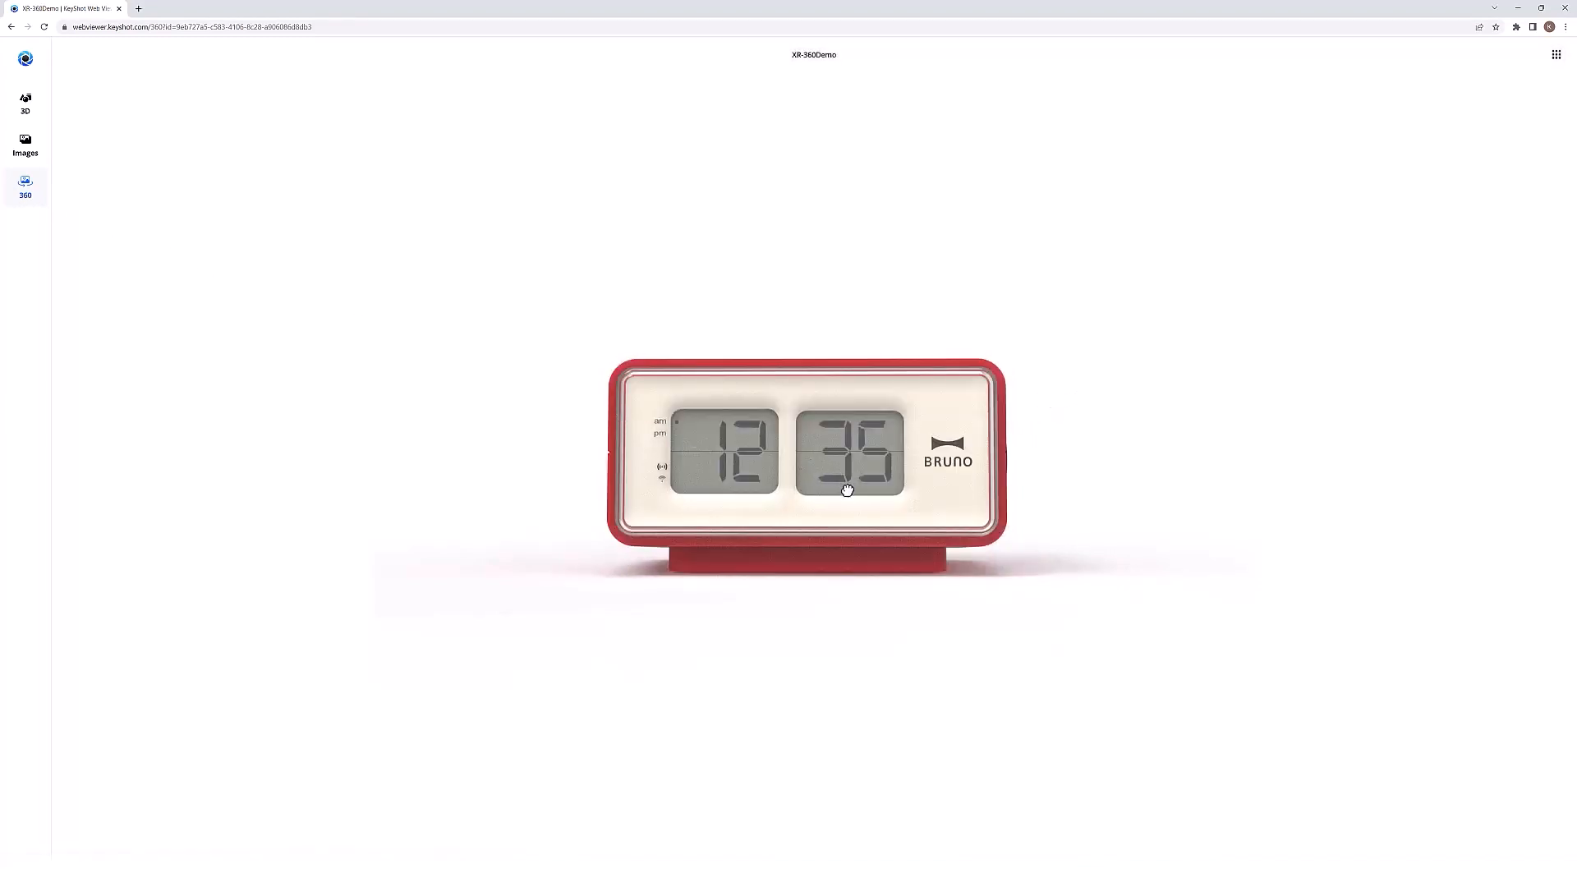
Tumble the clock through its knob side, top buttons and underside, ending at an angled front view.
{"action": "left_click_drag", "start_coordinate": [847, 491], "coordinate": [662, 589]}
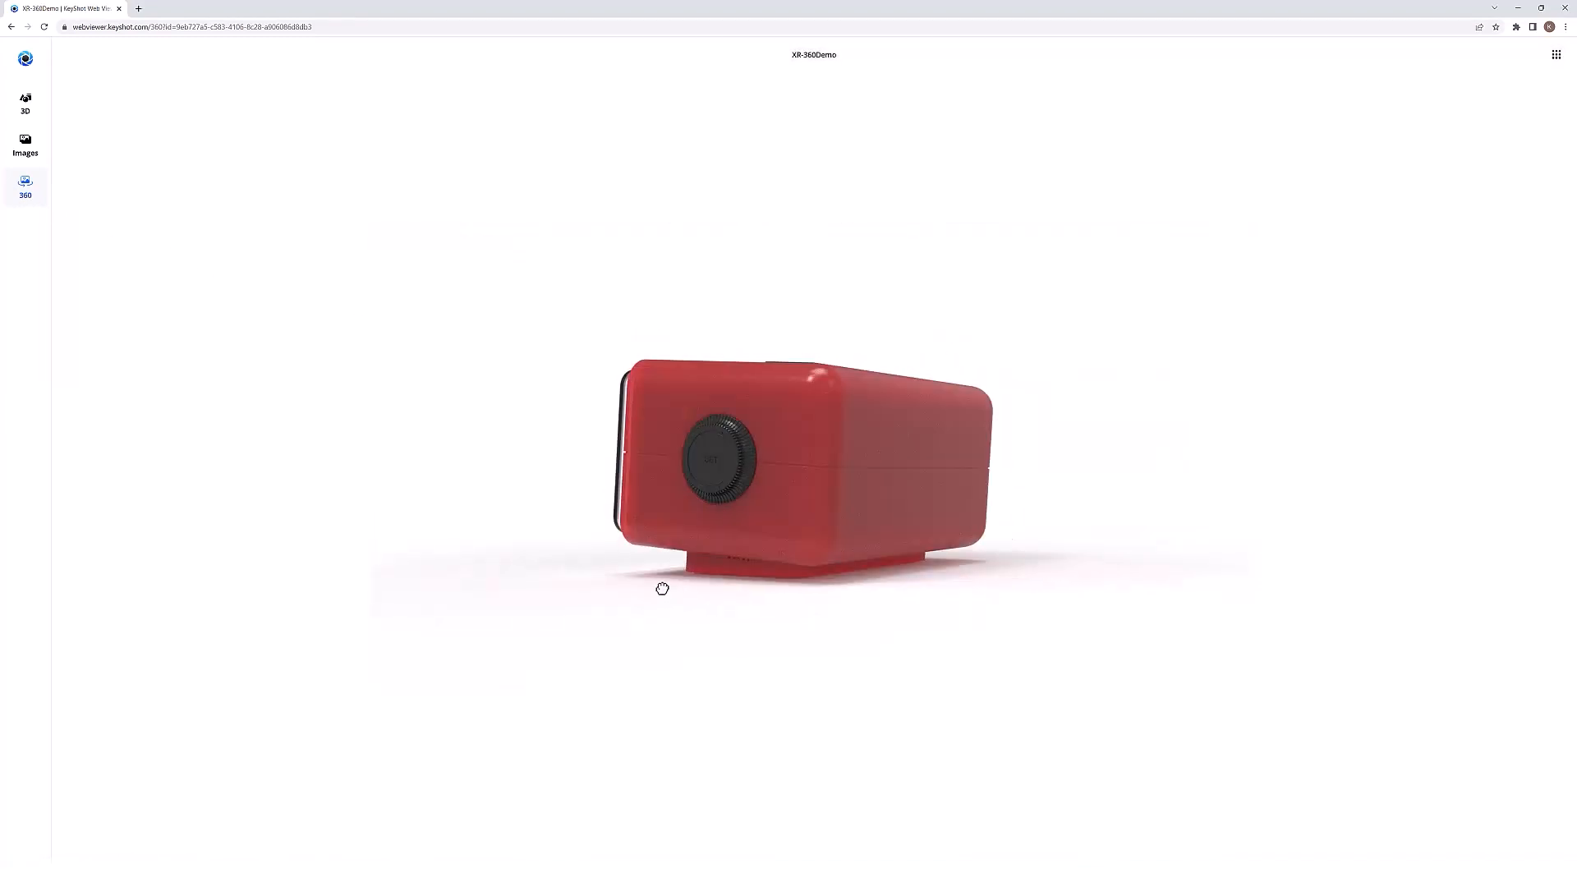
{"action": "left_click_drag", "start_coordinate": [662, 588], "coordinate": [832, 487]}
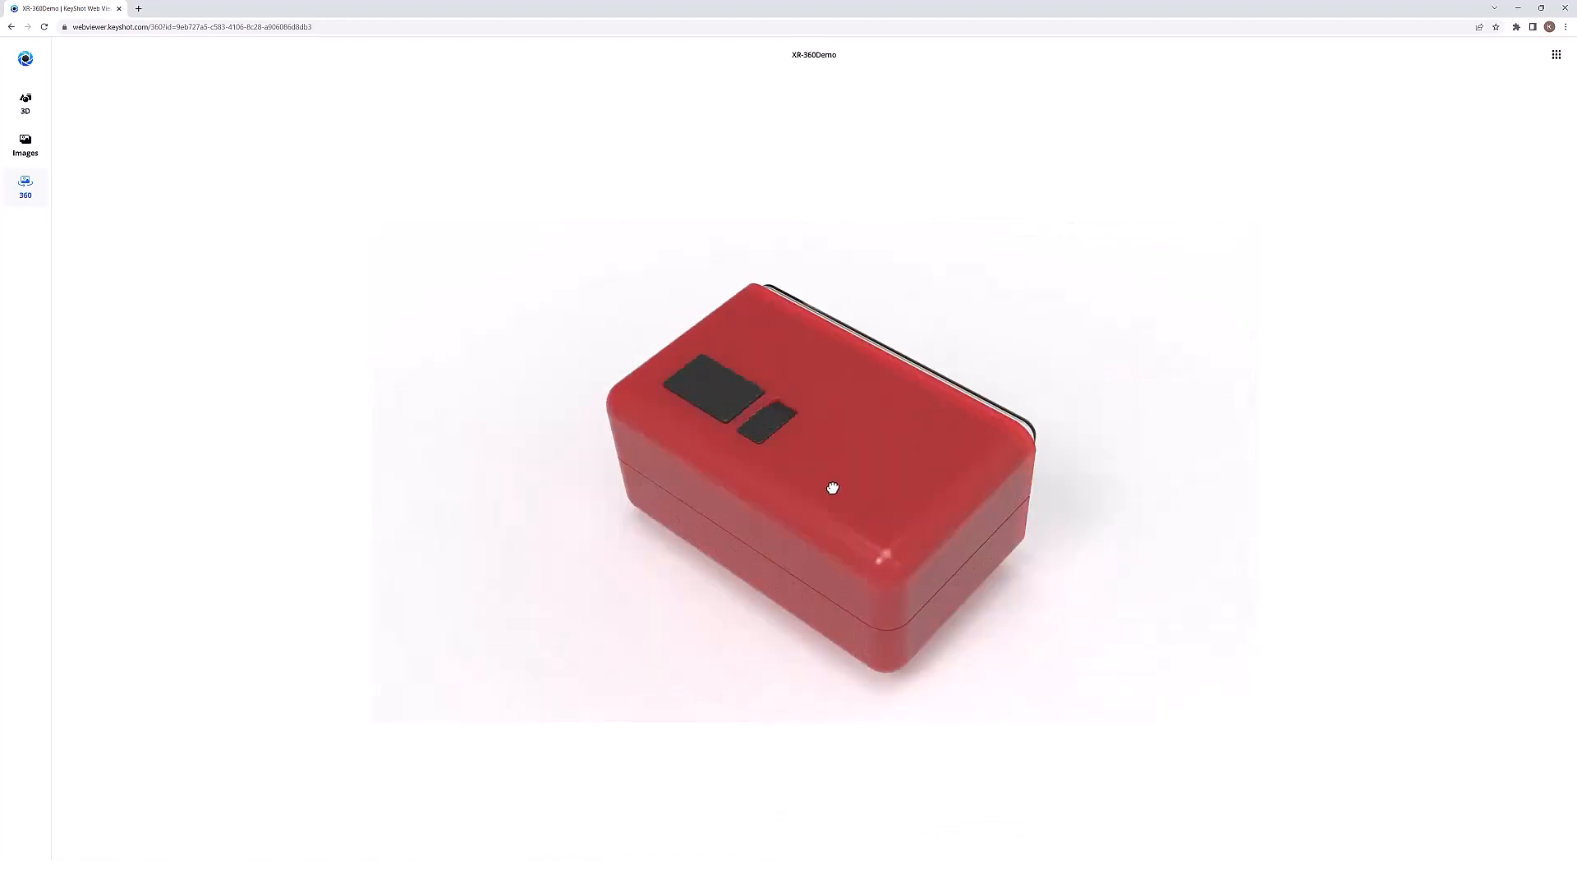
{"action": "left_click_drag", "start_coordinate": [832, 489], "coordinate": [841, 621]}
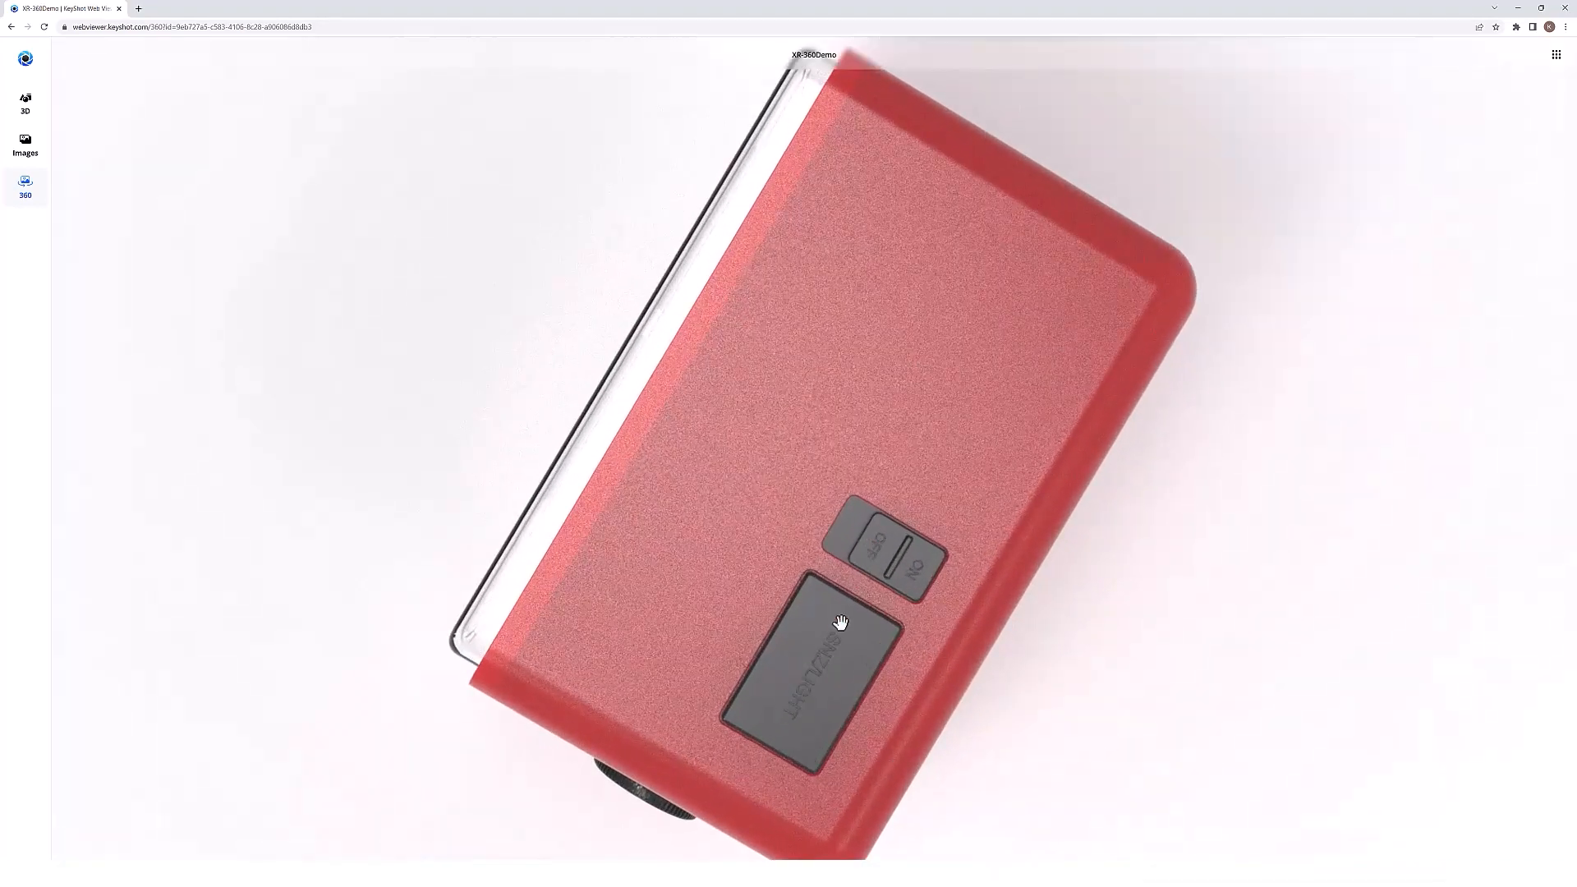
{"action": "left_click_drag", "start_coordinate": [839, 622], "coordinate": [968, 493]}
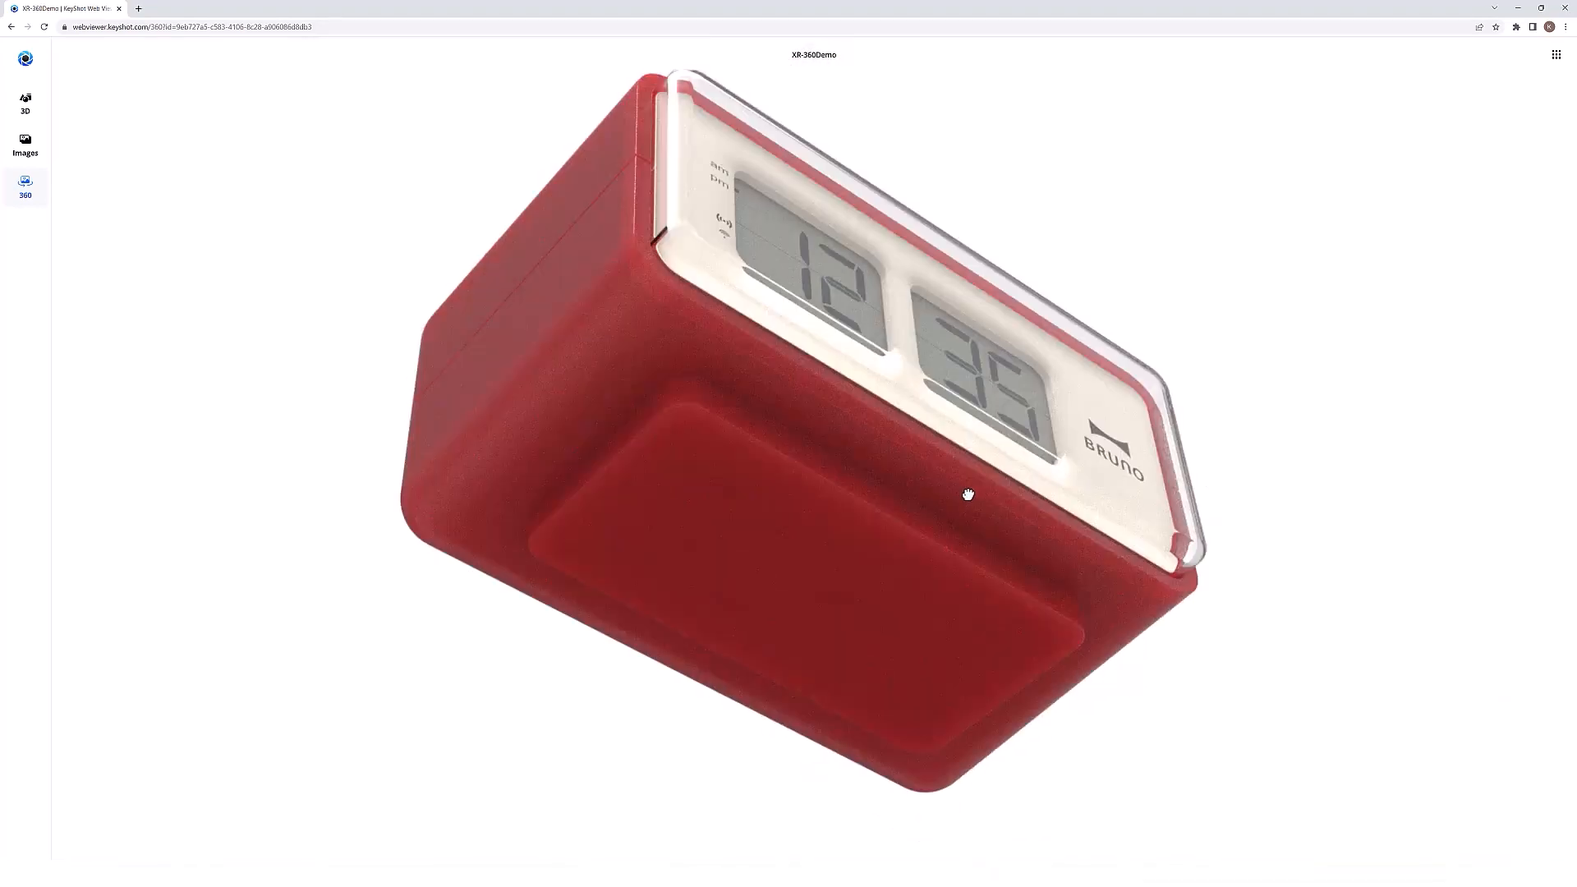
{"action": "left_click_drag", "start_coordinate": [968, 494], "coordinate": [848, 631]}
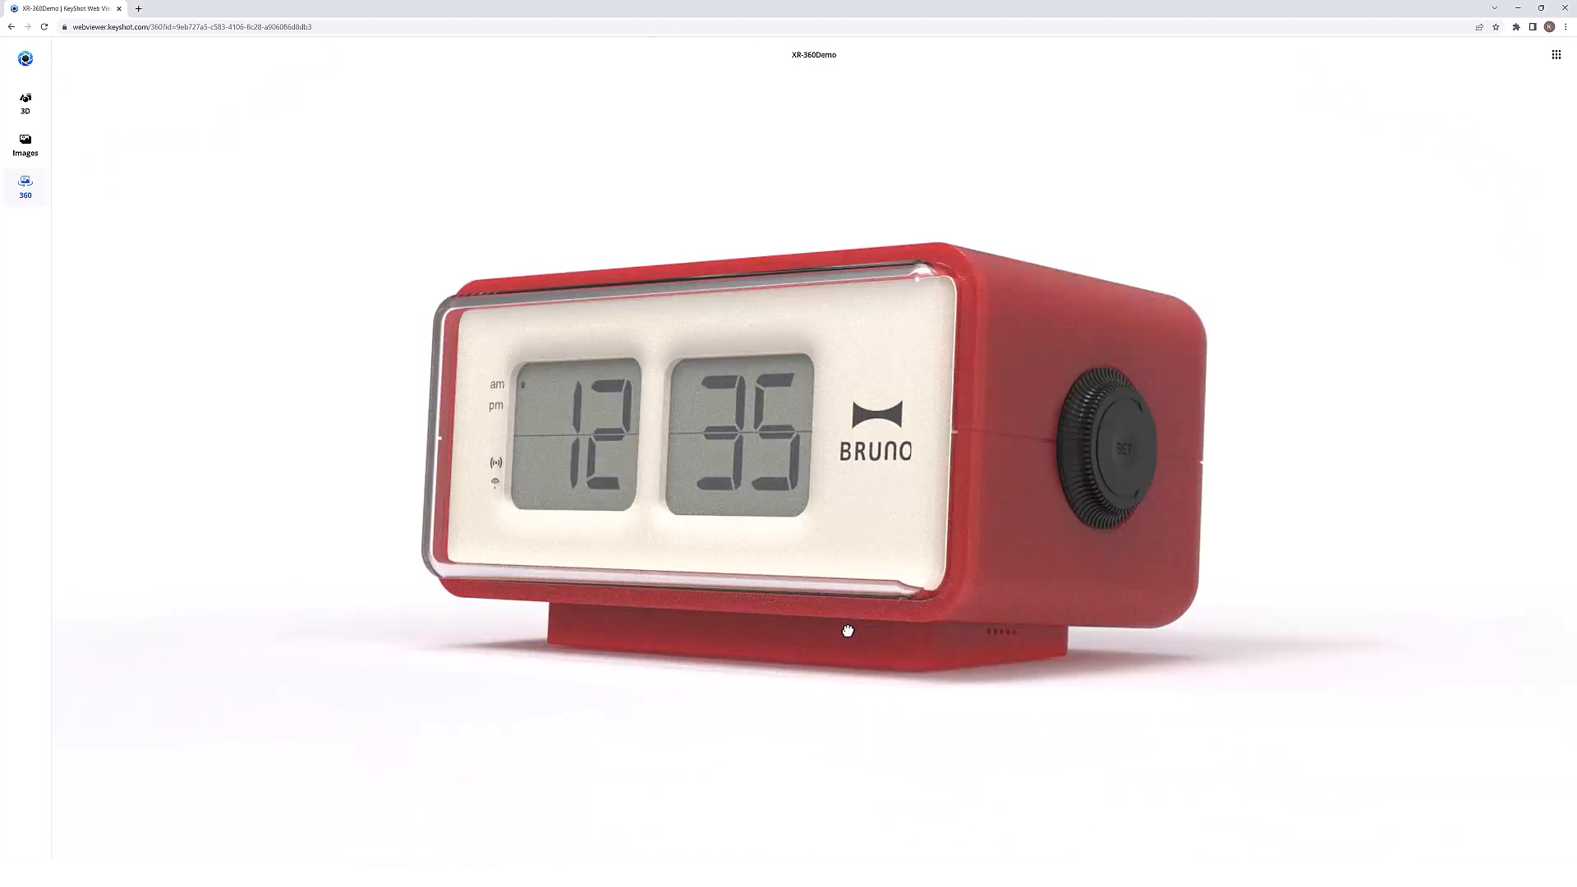